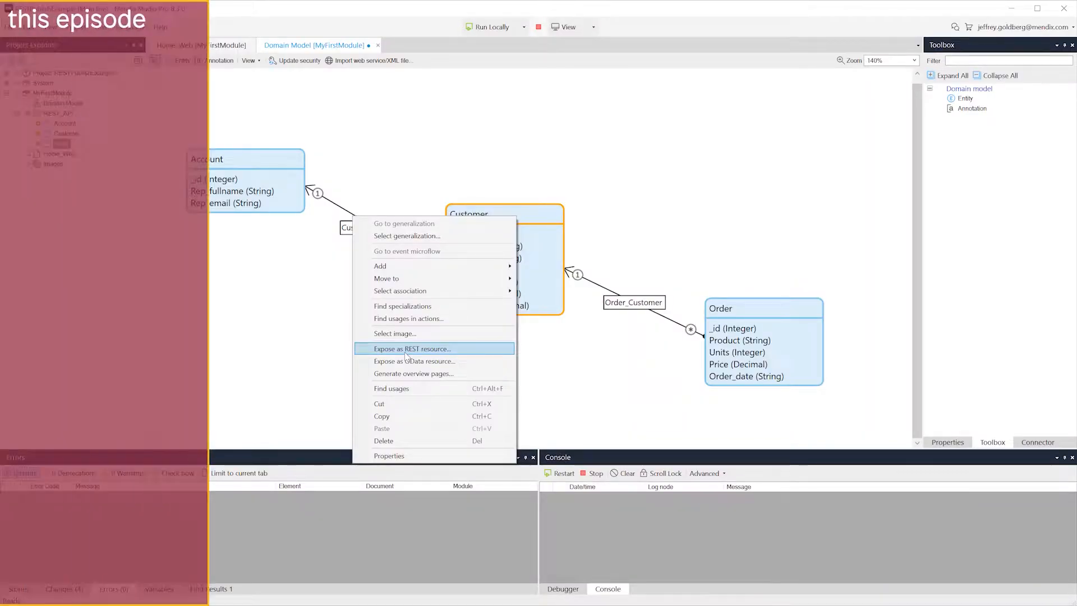
Start exposing the Customer entity as a REST resource.
click(412, 349)
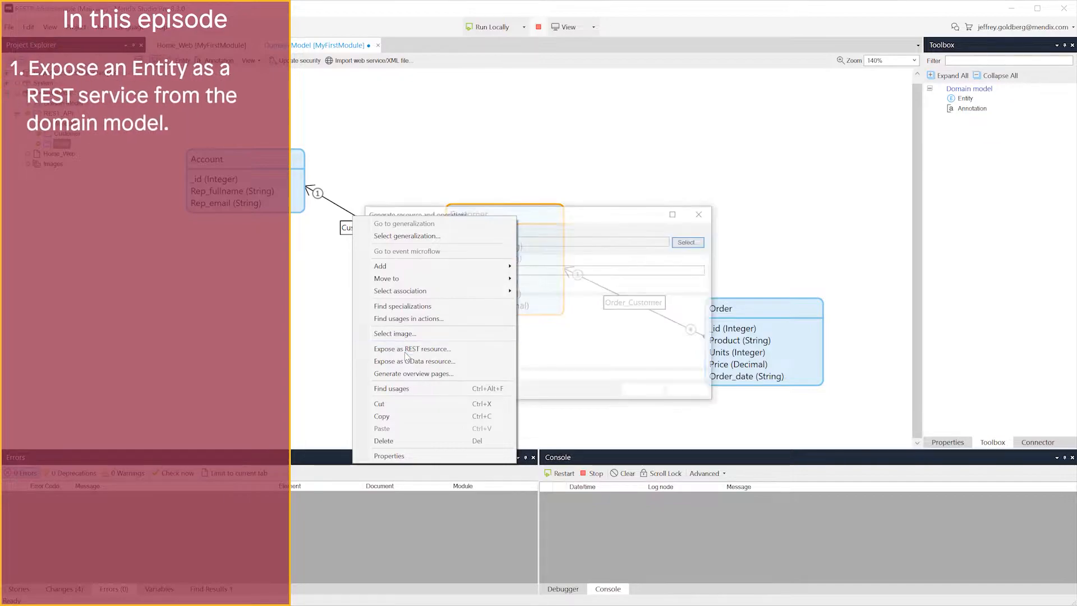
click(411, 348)
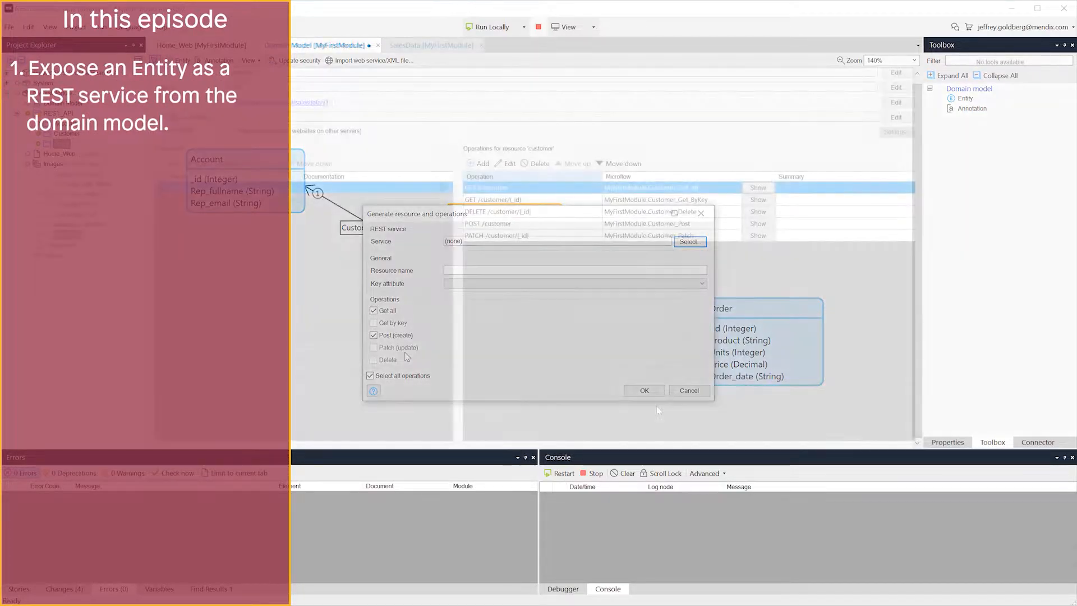
click(643, 391)
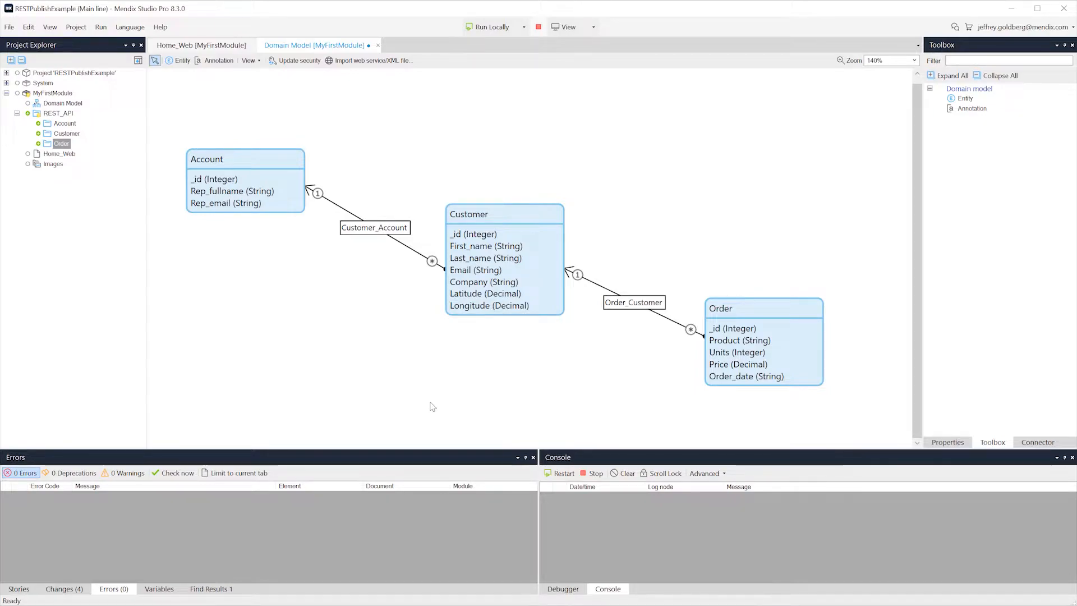
mouse_move(461, 408)
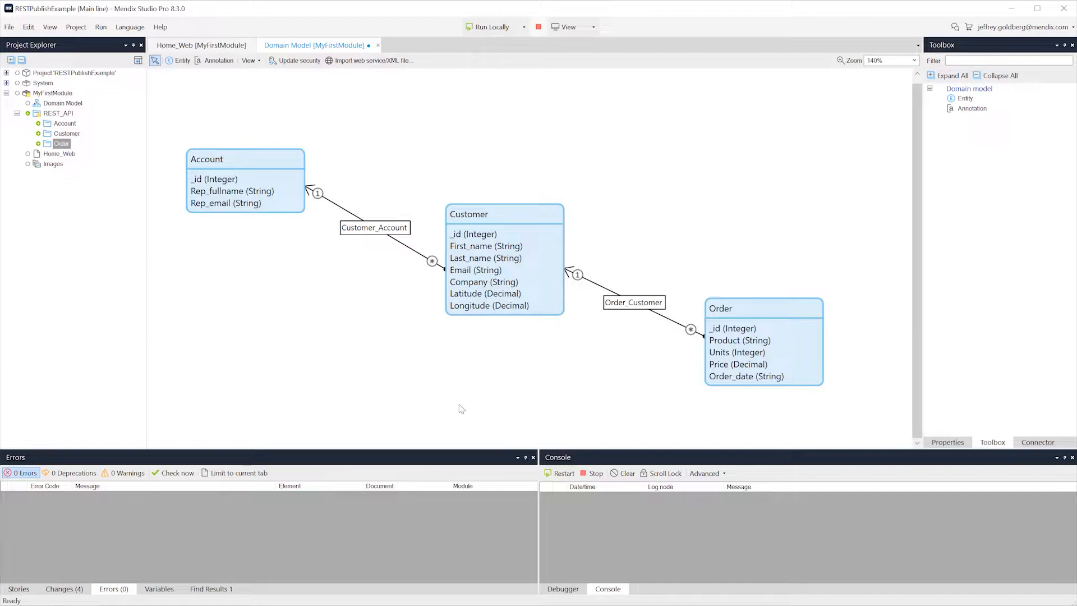
mouse_move(485, 403)
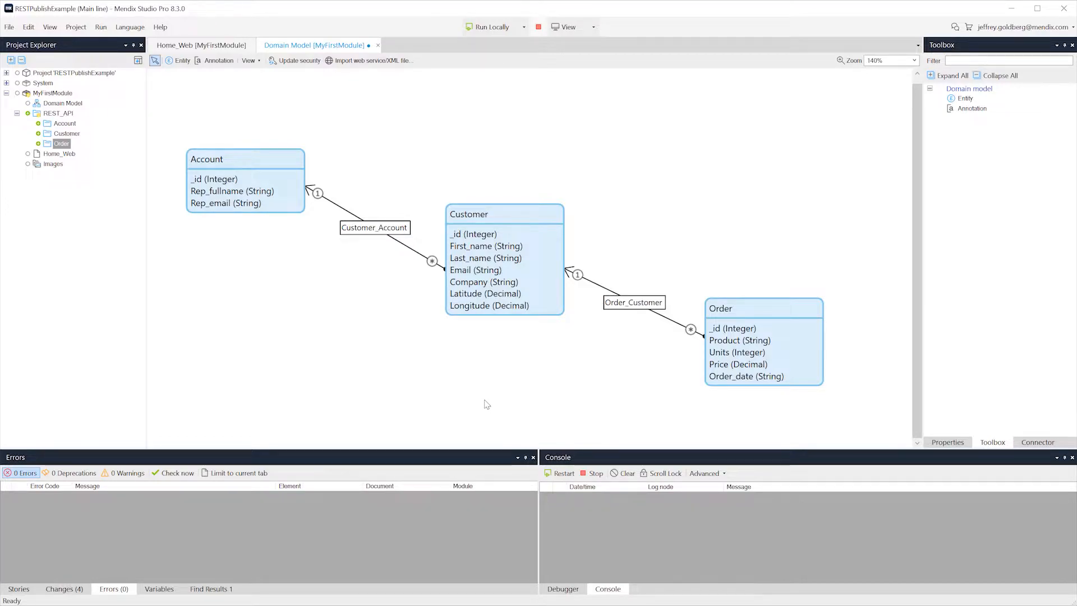
mouse_move(489, 399)
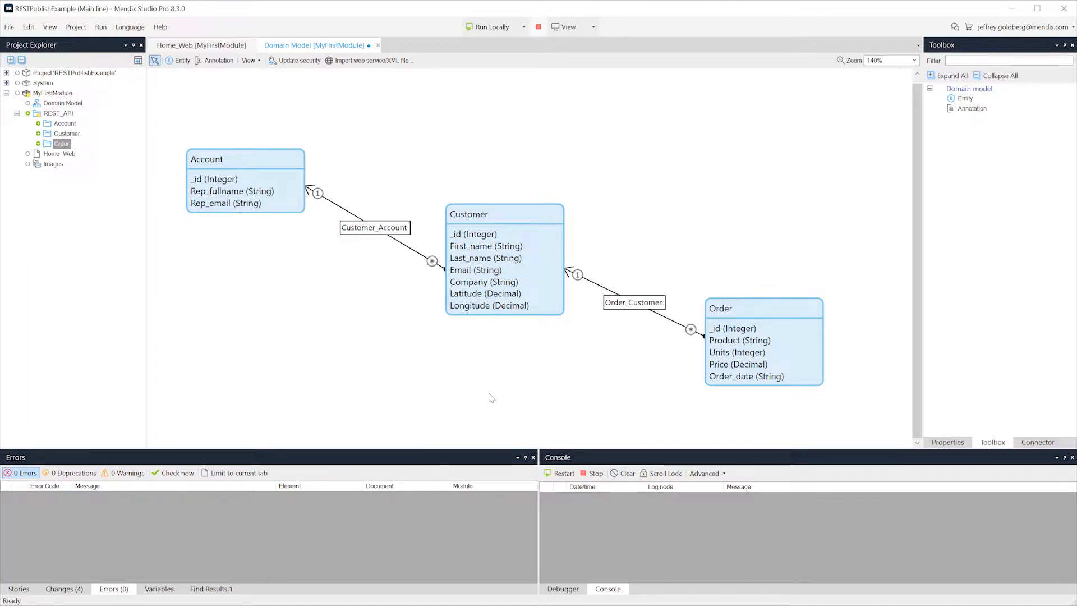
mouse_move(520, 227)
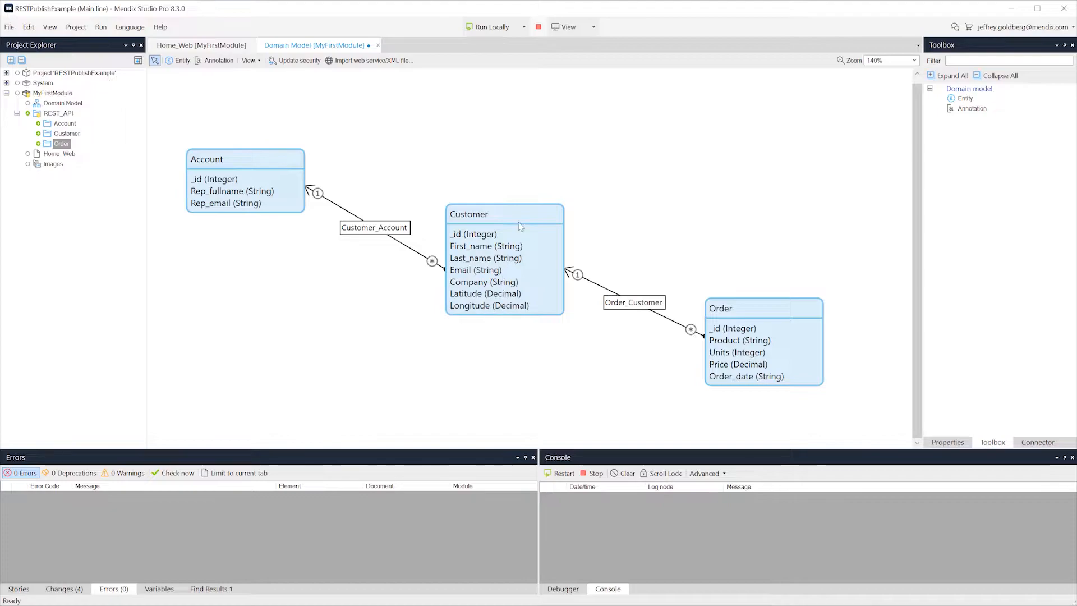
right_click(504, 213)
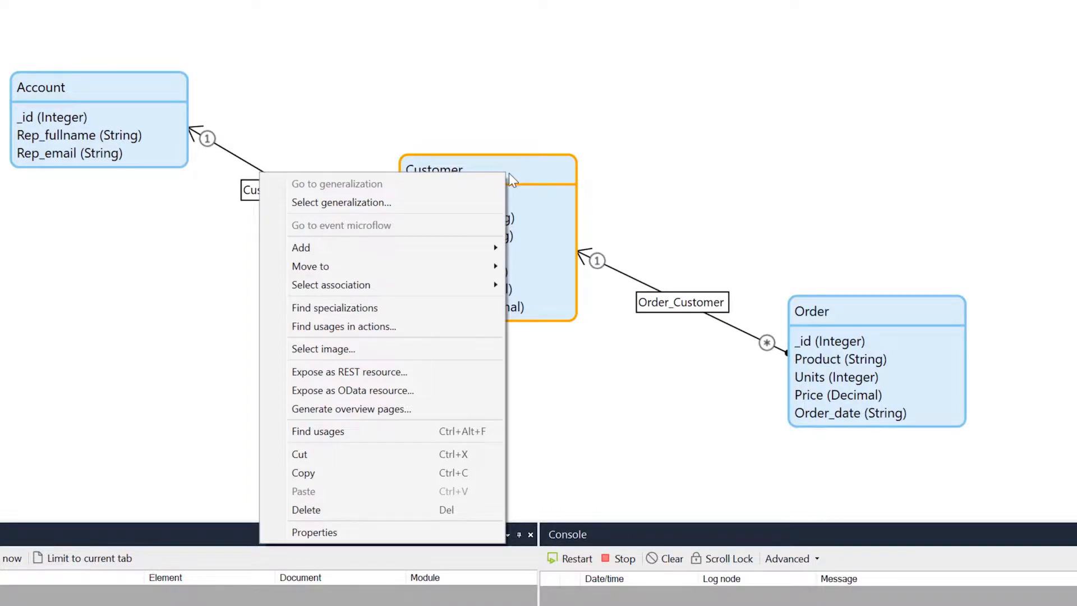
mouse_move(339, 383)
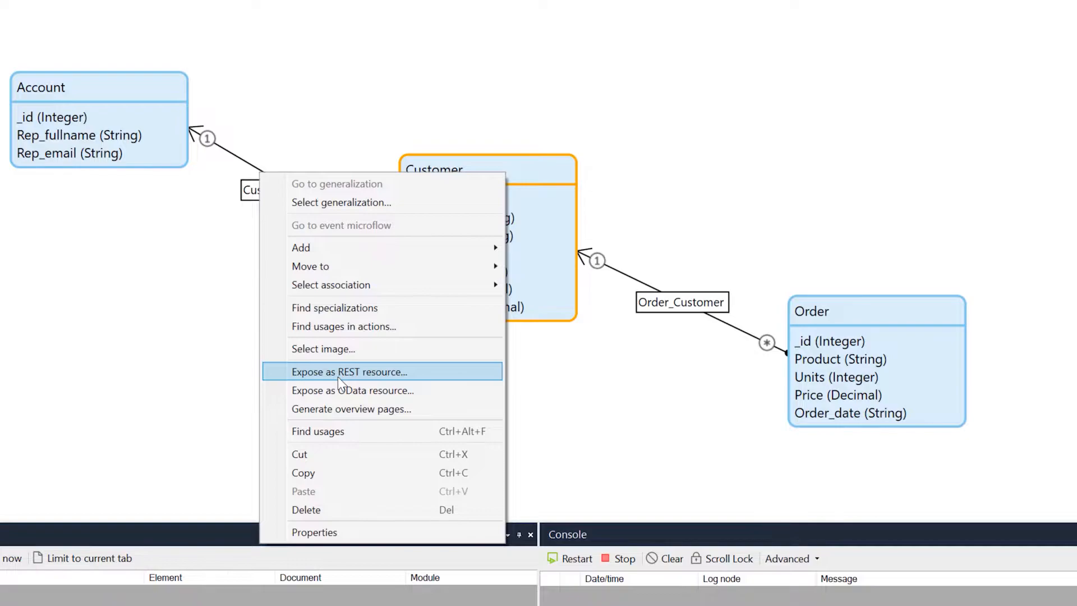
click(349, 372)
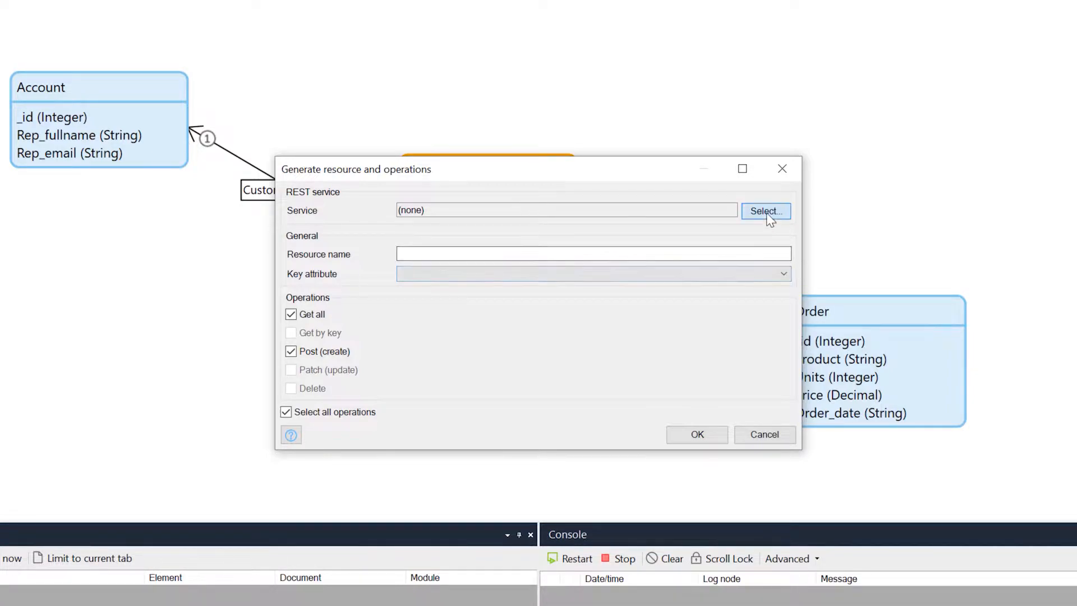
Create a new published REST service named SalesData in the REST_API folder.
click(765, 211)
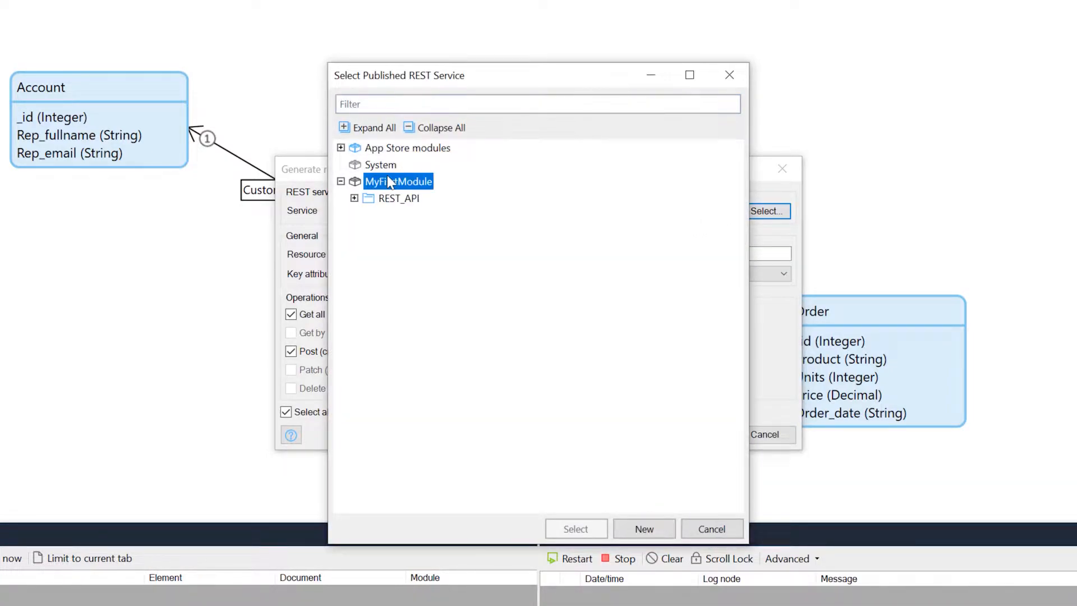
click(399, 198)
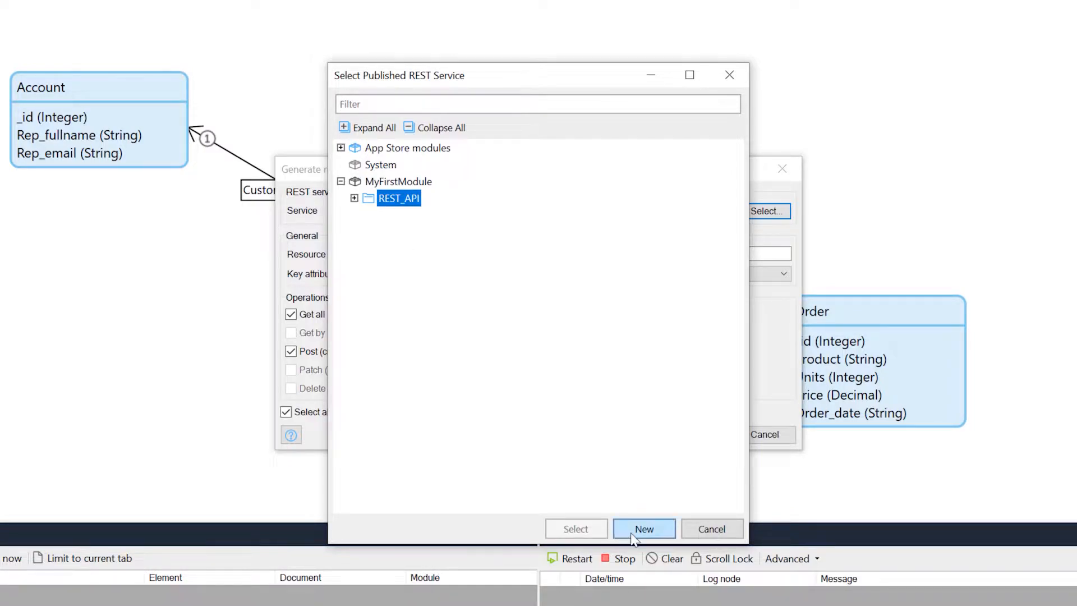
click(644, 530)
text(SalesData)
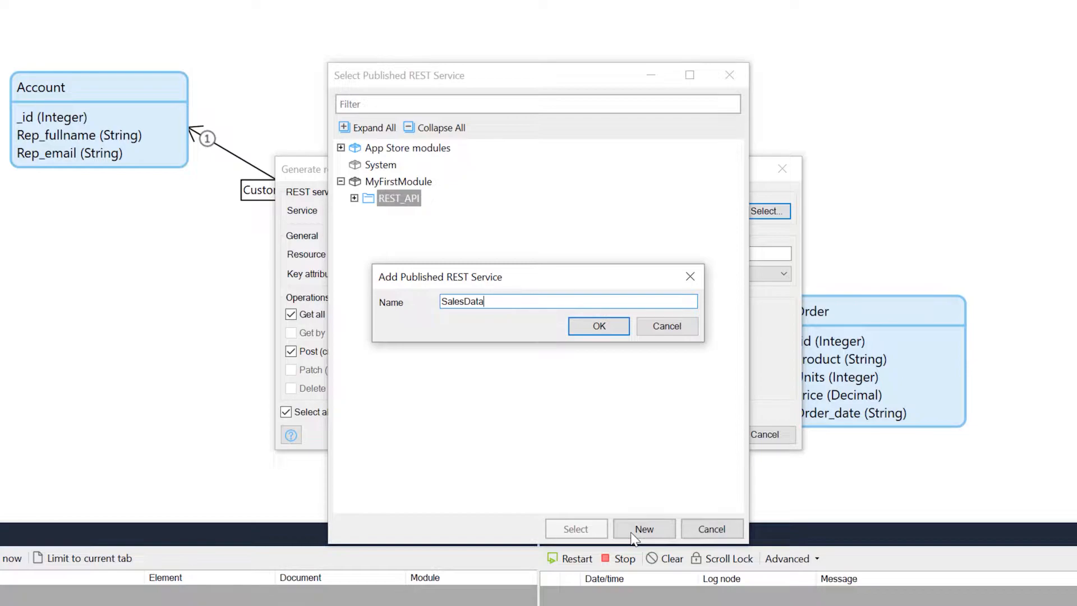
click(597, 325)
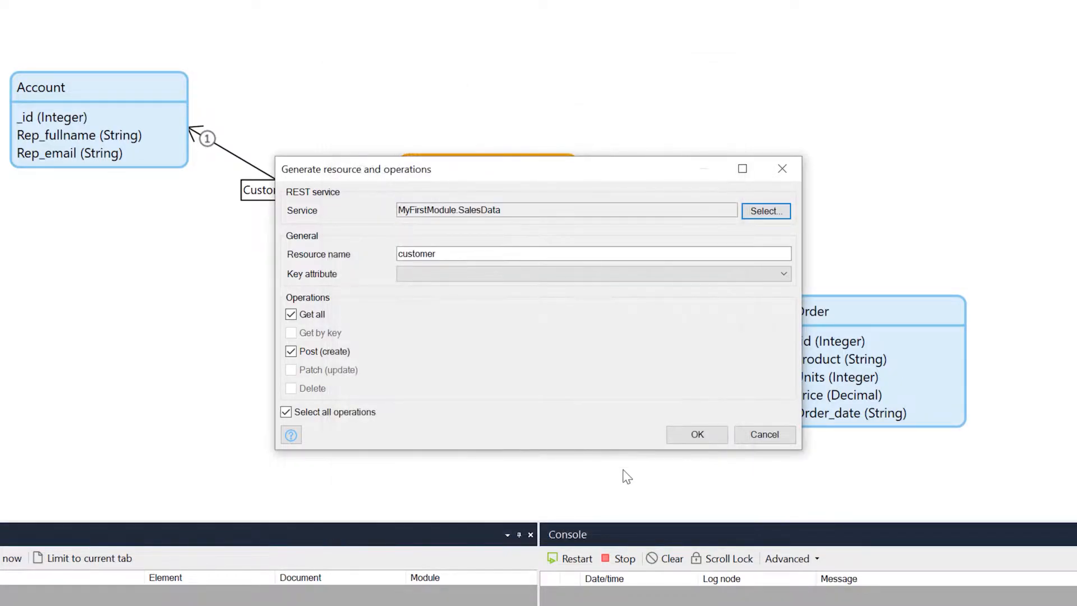
mouse_move(410, 294)
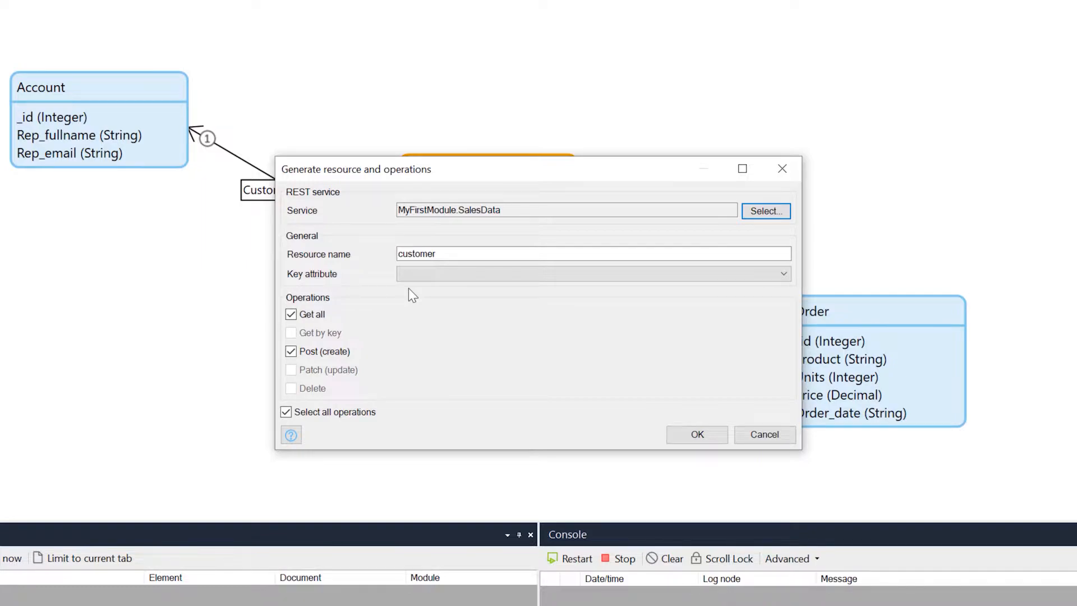
mouse_move(426, 270)
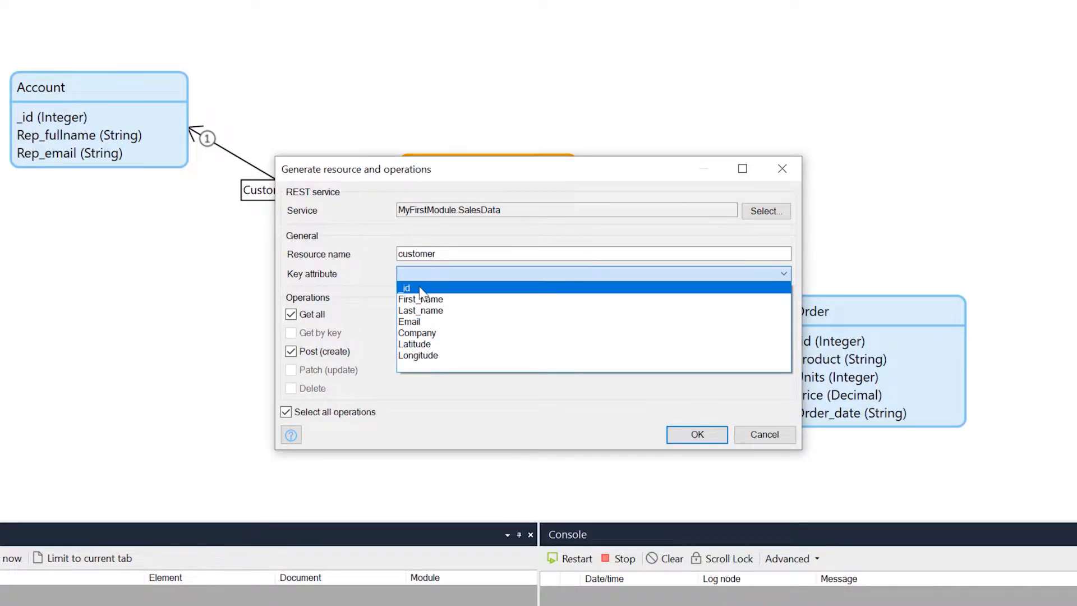
Choose _id as the key attribute and enable all five customer operations.
click(407, 288)
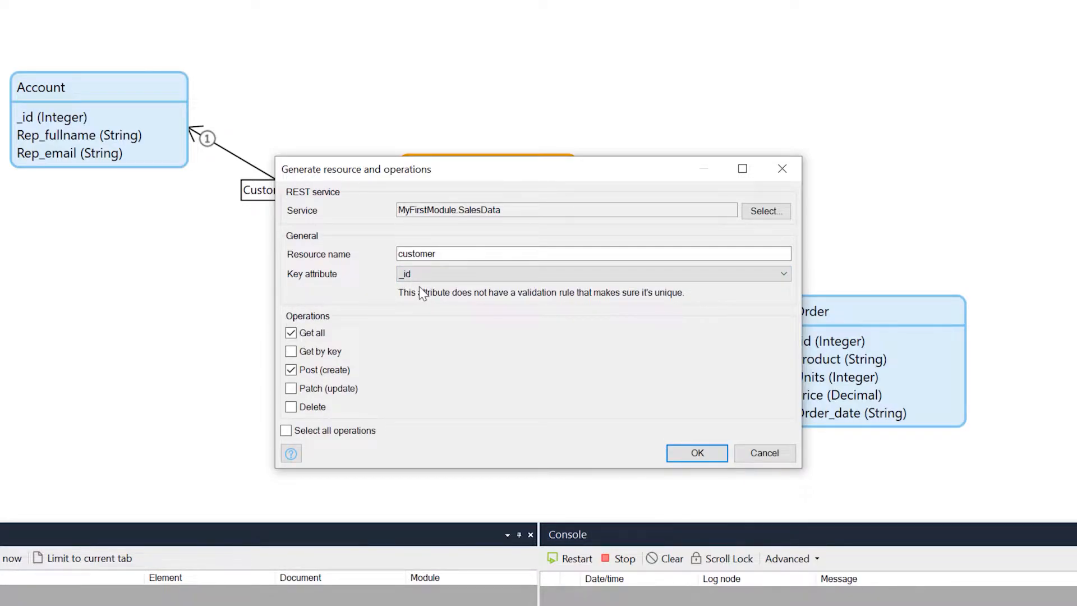
mouse_move(420, 302)
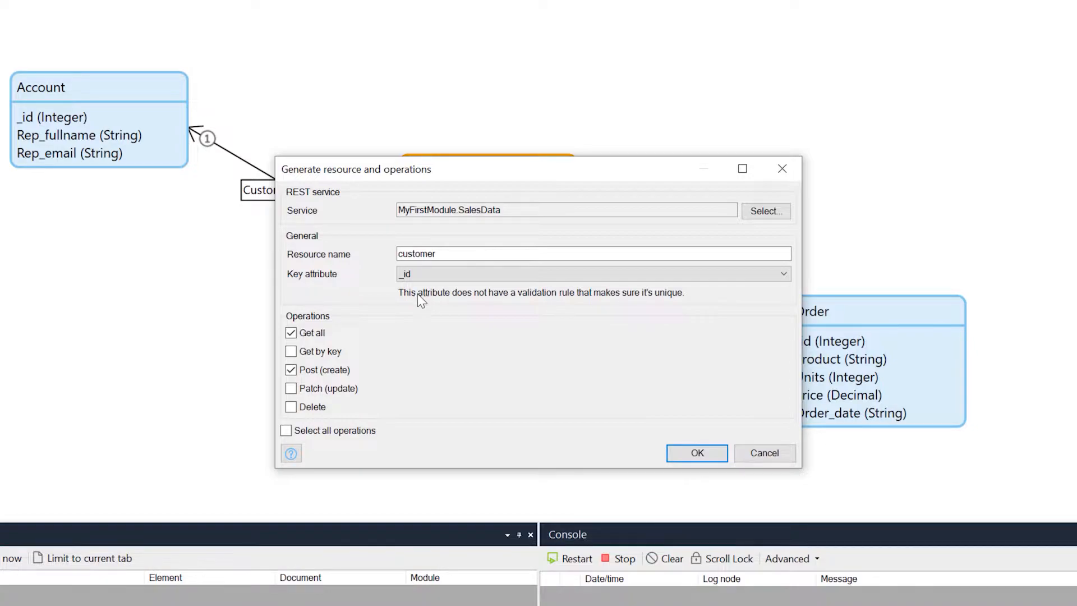
mouse_move(665, 308)
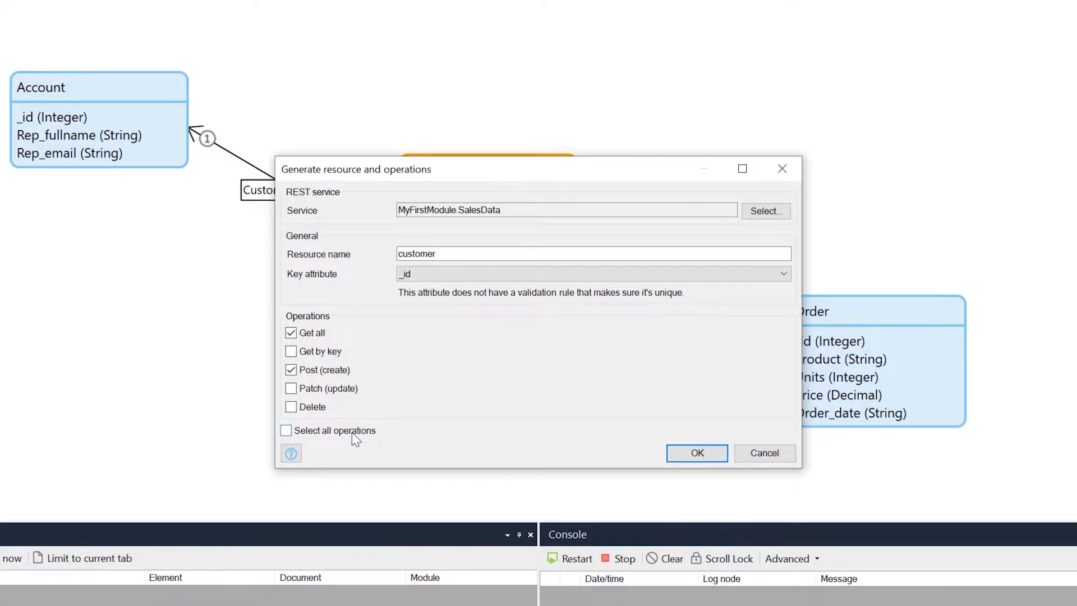
click(286, 431)
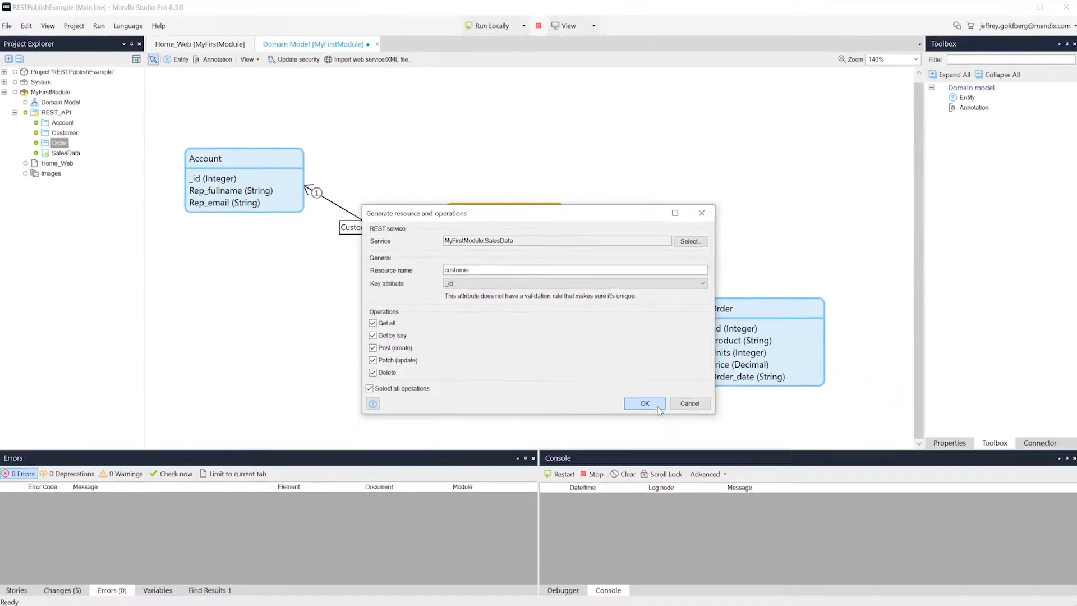
Generate the customer operations, enable CORS, run locally and open the Swagger documentation.
click(644, 404)
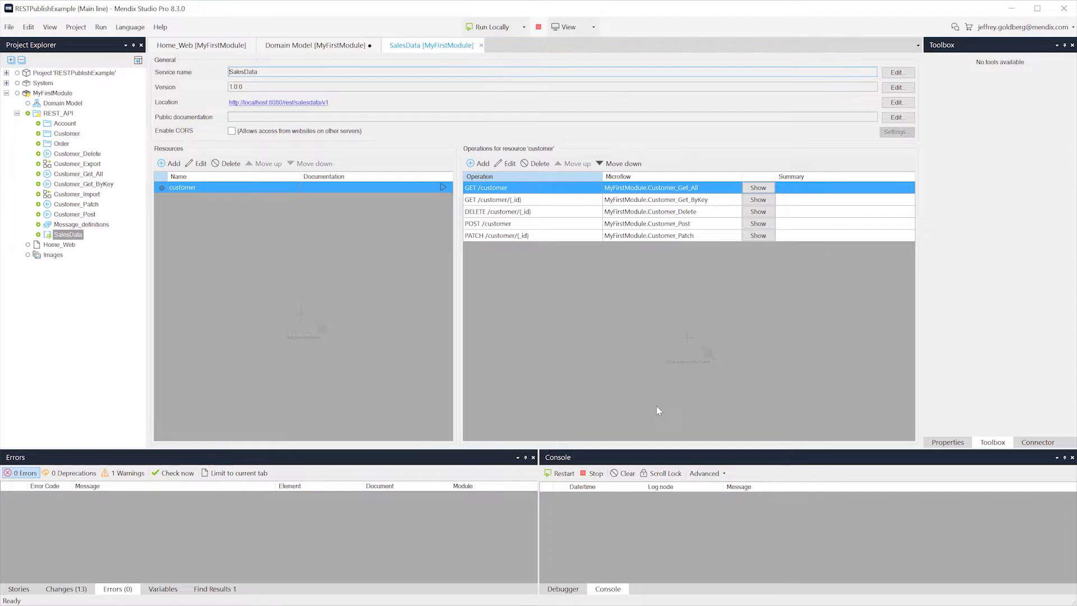
mouse_move(336, 146)
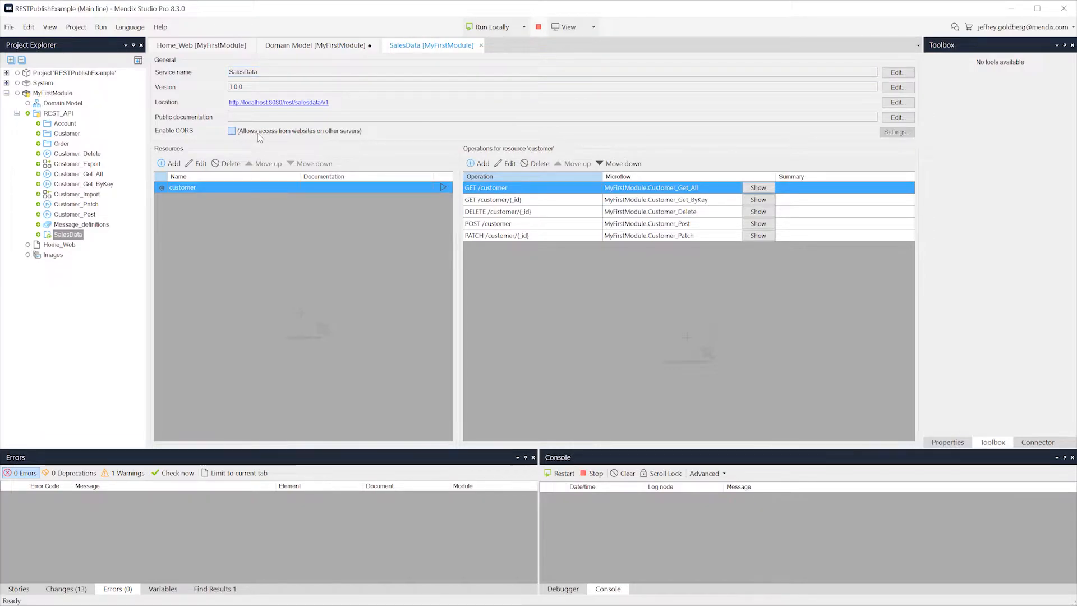
click(232, 131)
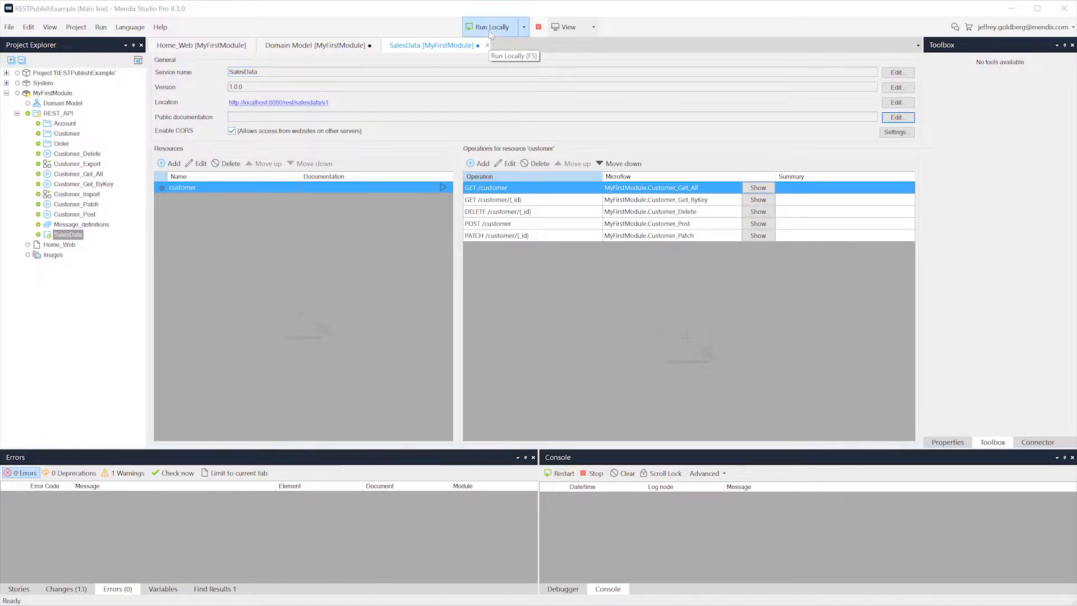
click(492, 27)
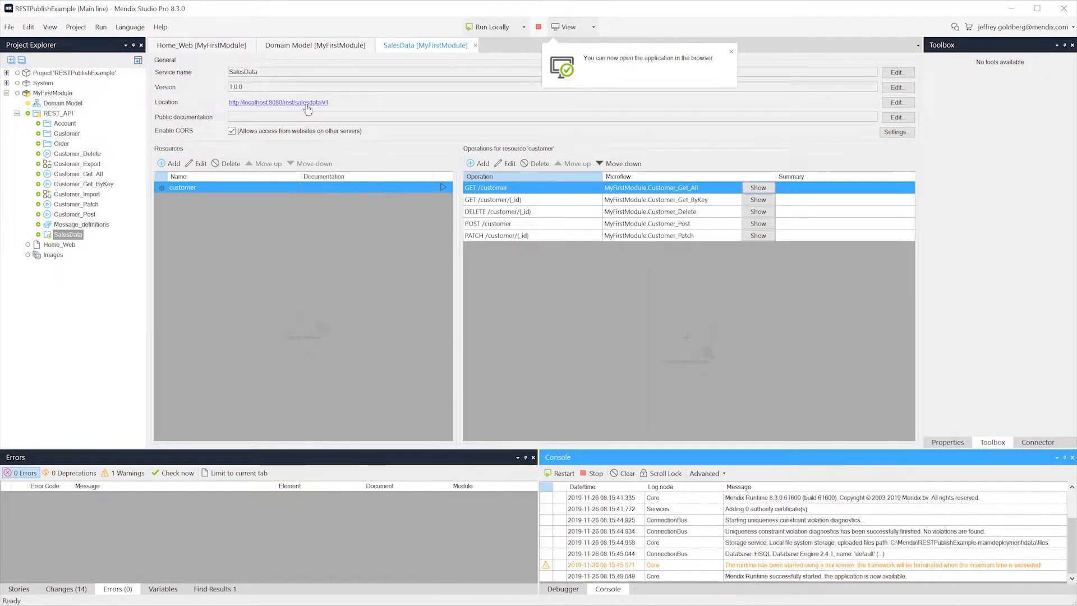
click(278, 102)
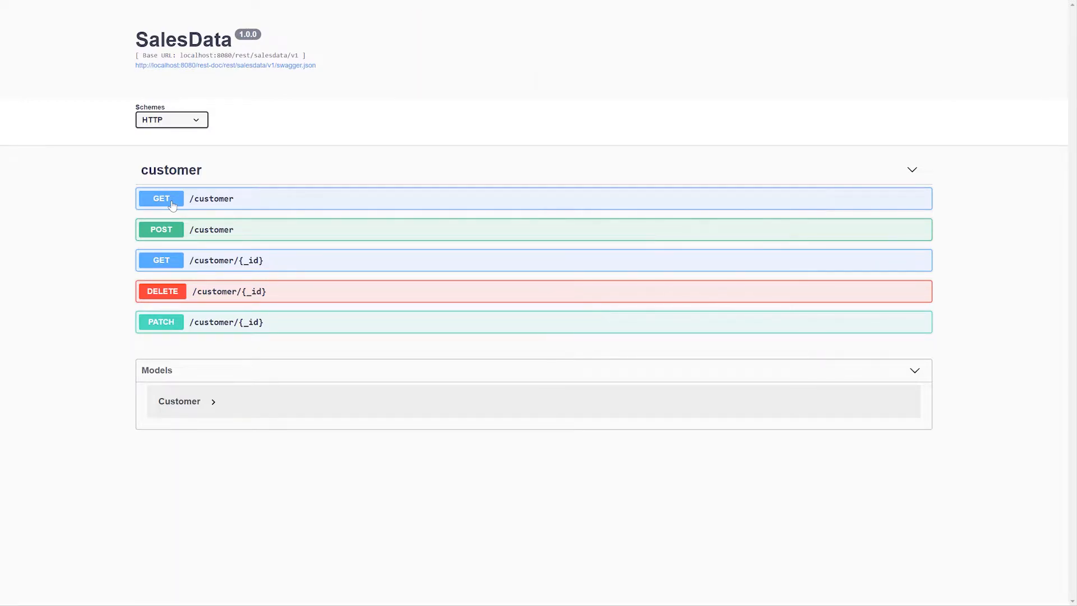
Try out GET /customer and scroll through the returned customer records.
click(161, 199)
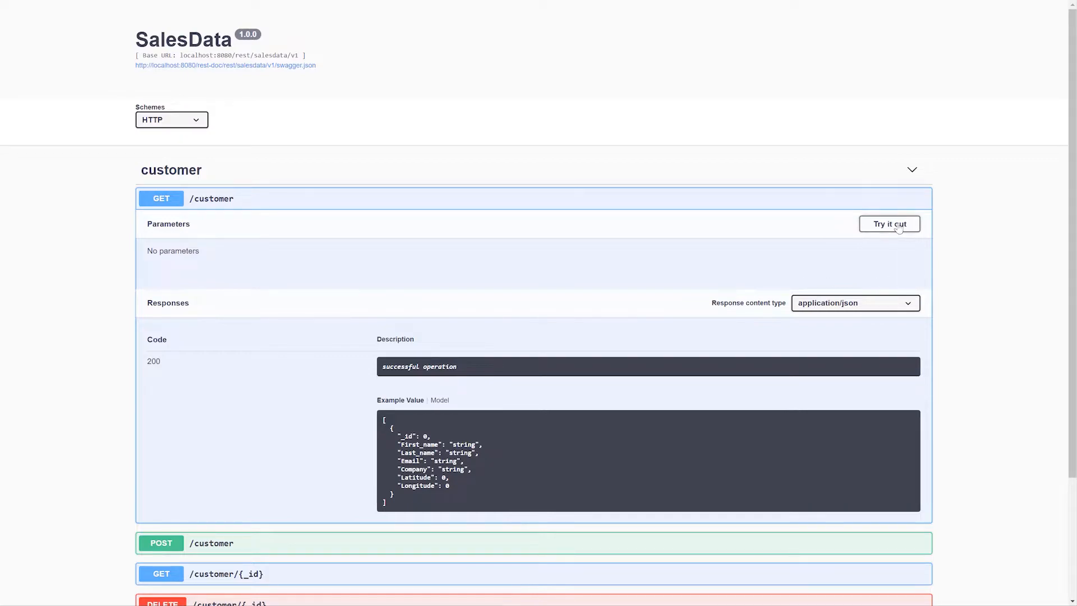
click(889, 224)
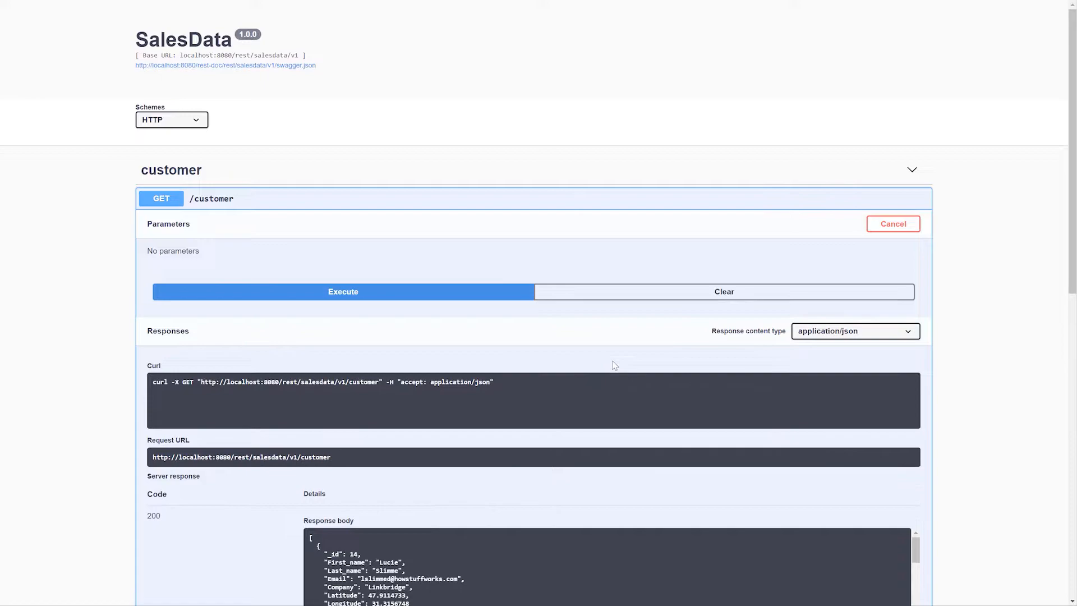
scroll(down, 3)
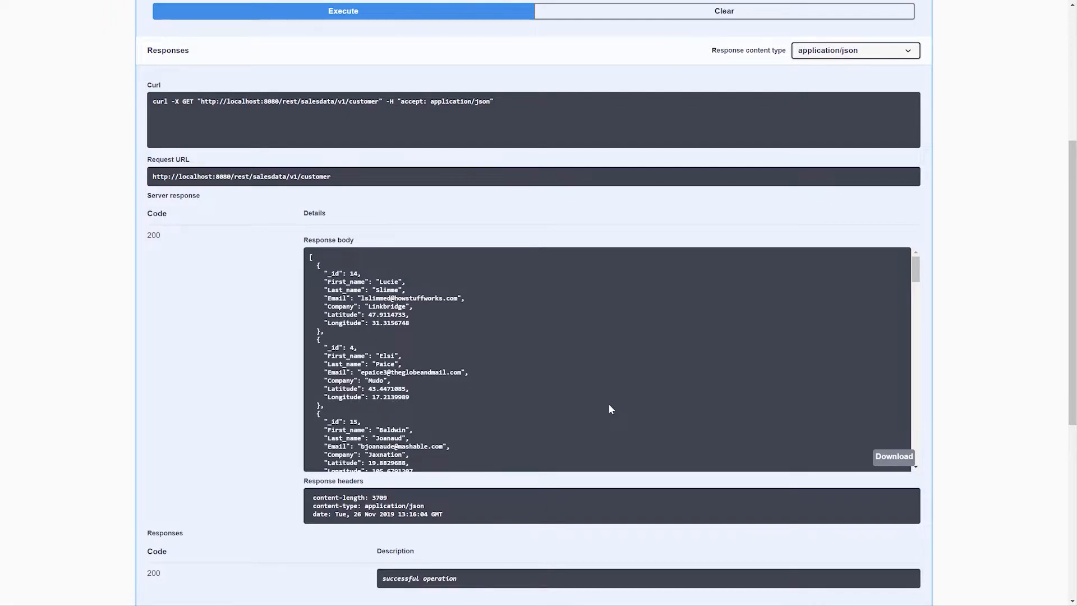
scroll(down, 3)
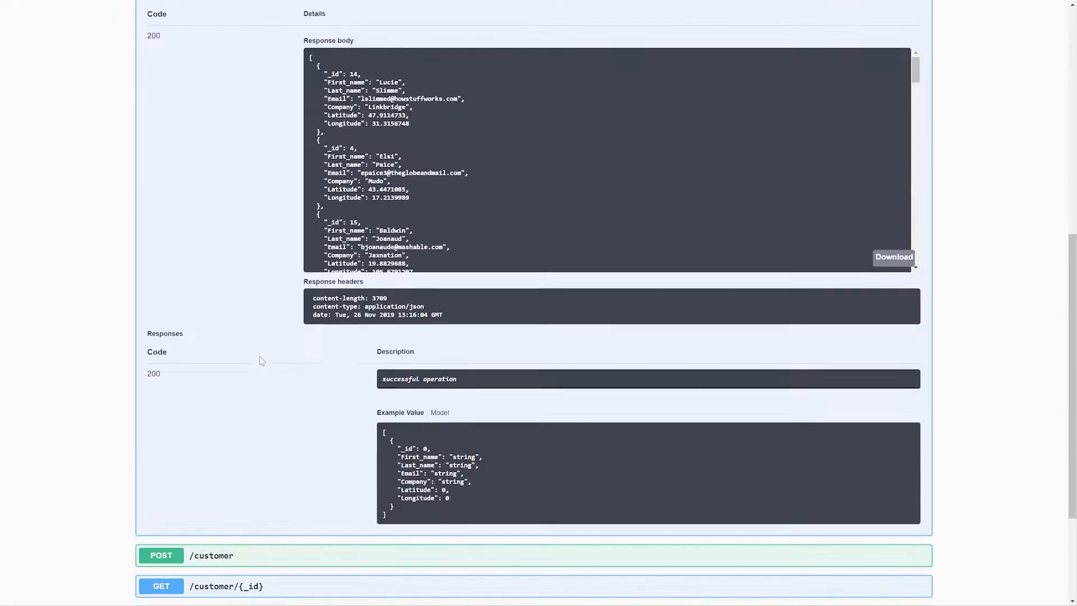
scroll(down, 3)
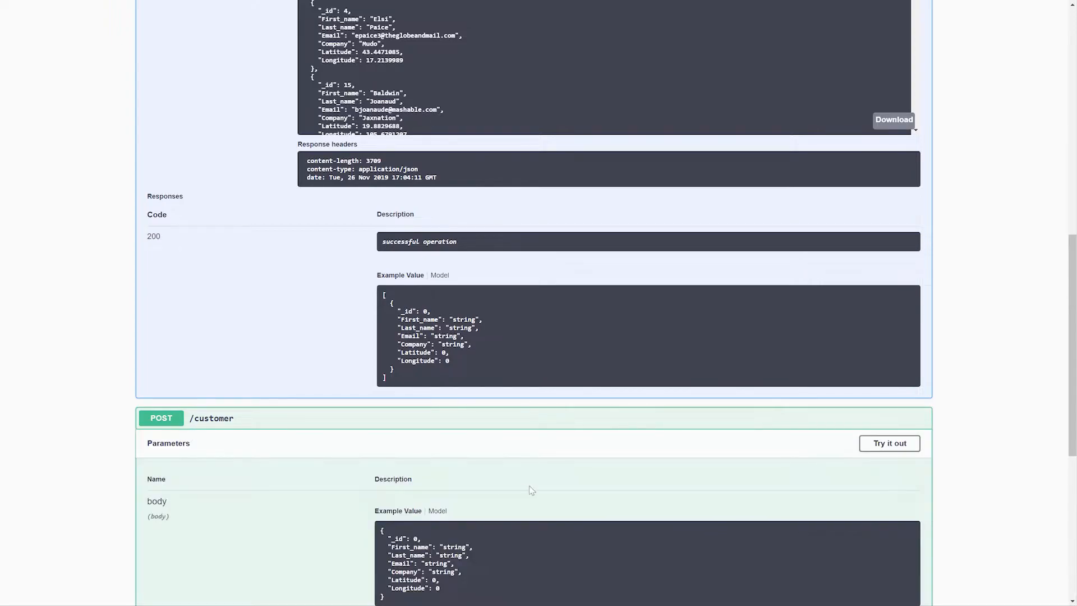
Execute POST /customer with customer id 25 from Crenshaw Industrial Foods.
click(889, 443)
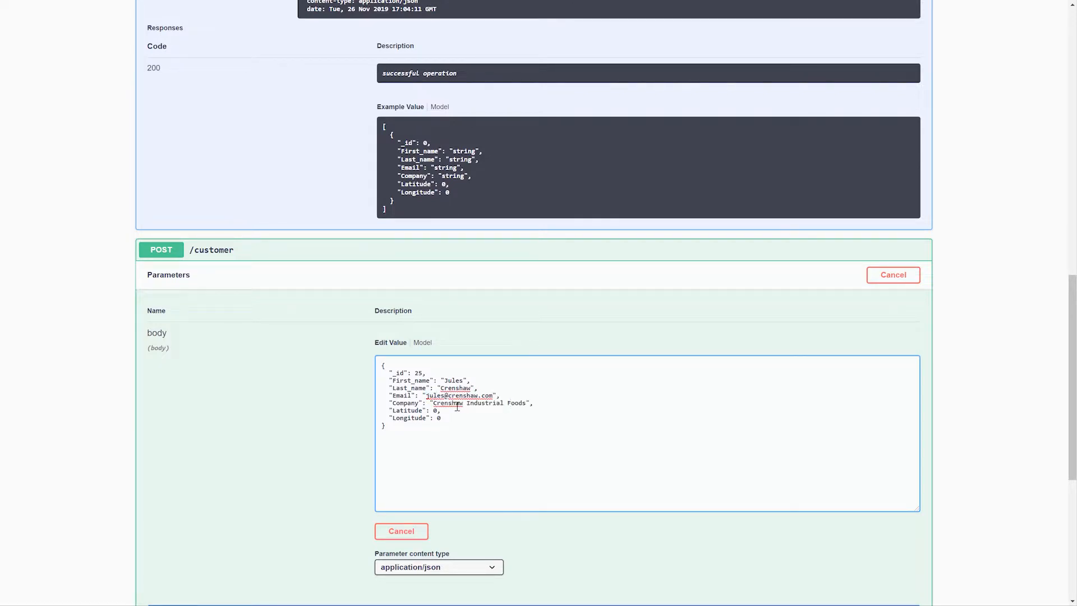
scroll(down, 3)
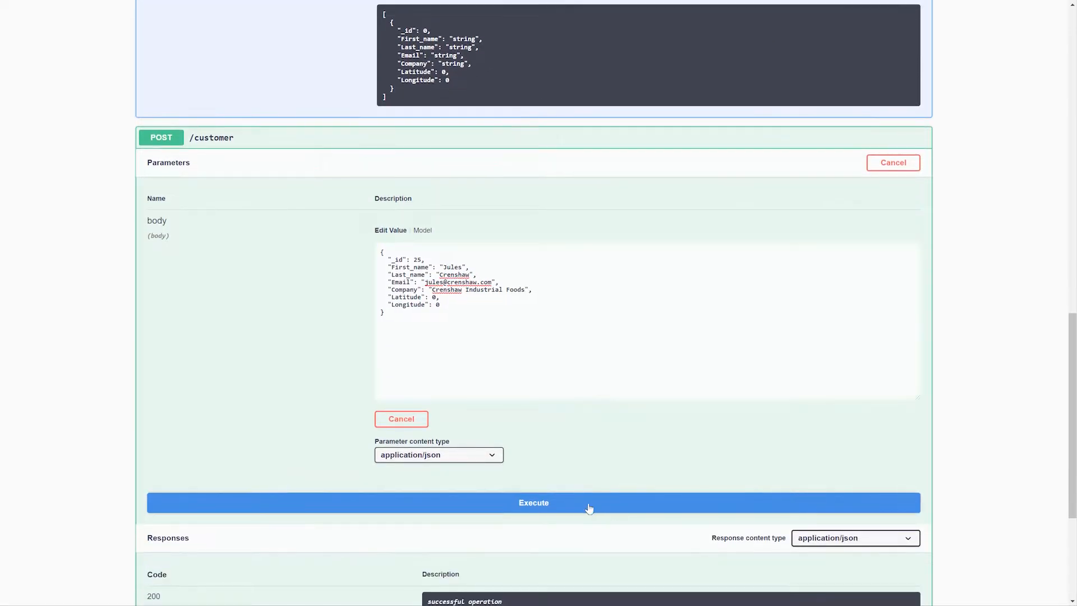
click(533, 502)
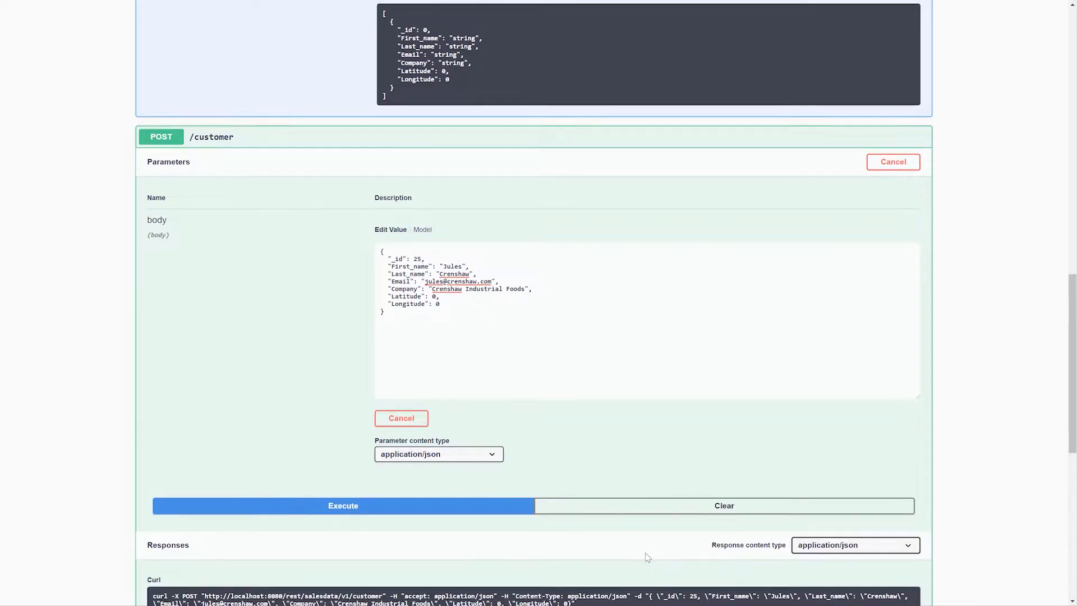
click(342, 505)
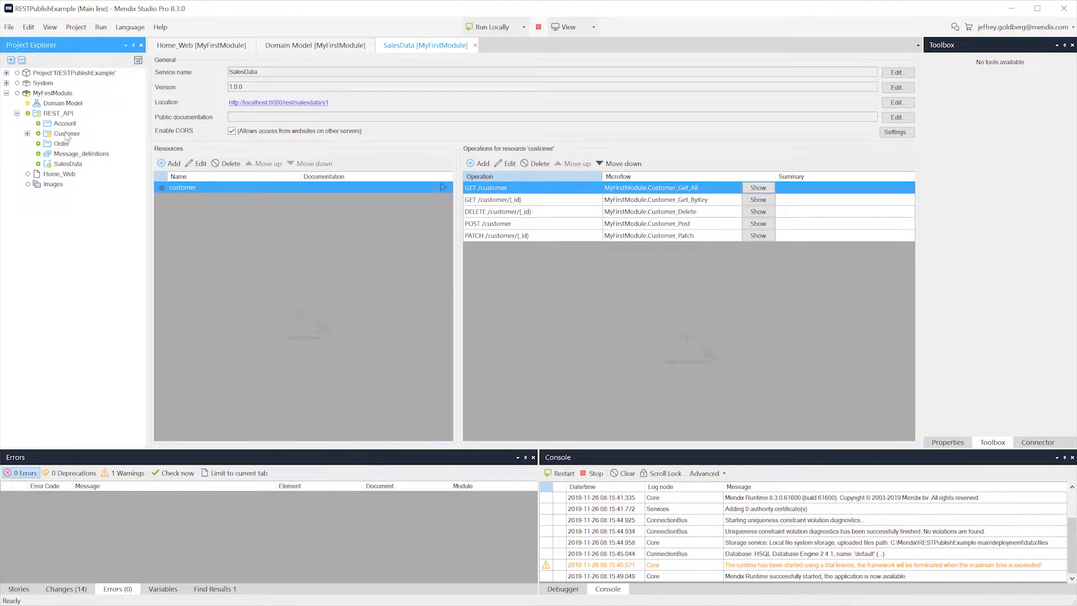
mouse_move(64, 167)
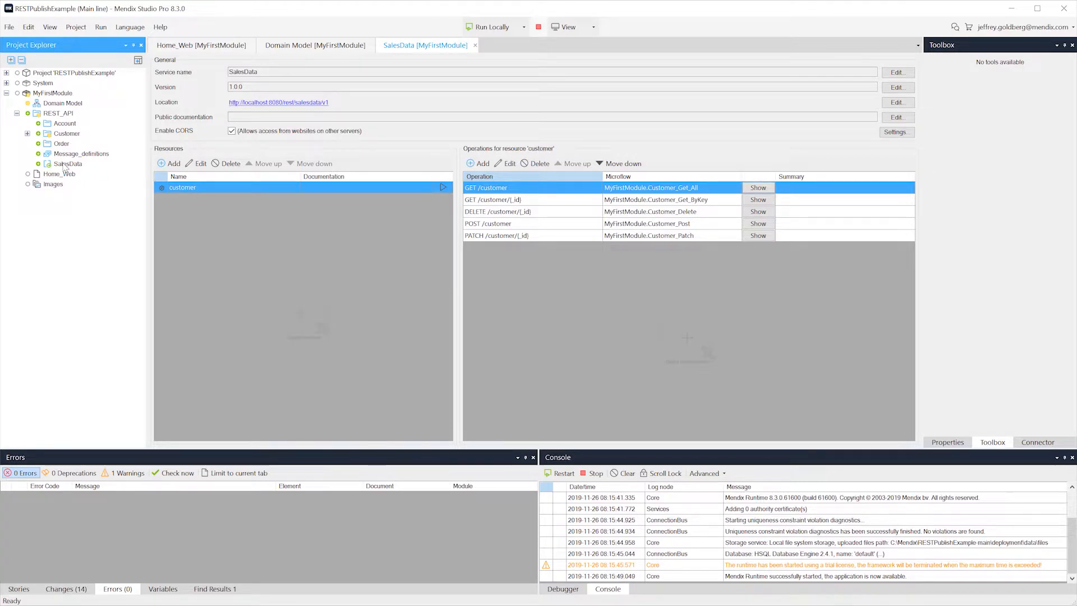
Select the SalesData service under REST_API in the Project Explorer.
click(67, 163)
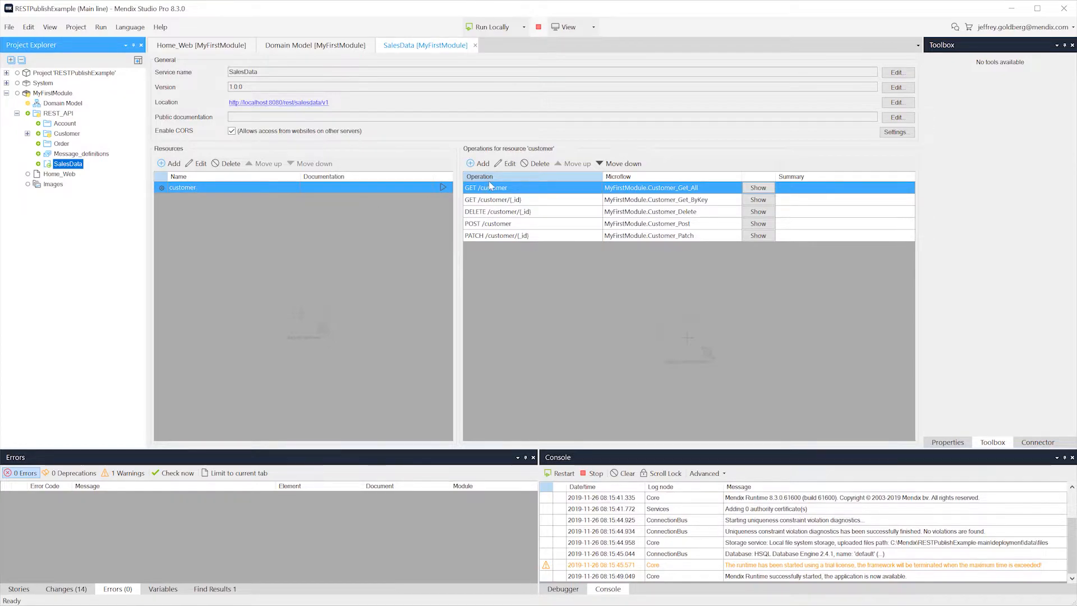
Inspect the Customer_Get_All microflow behind GET /customer.
double_click(486, 188)
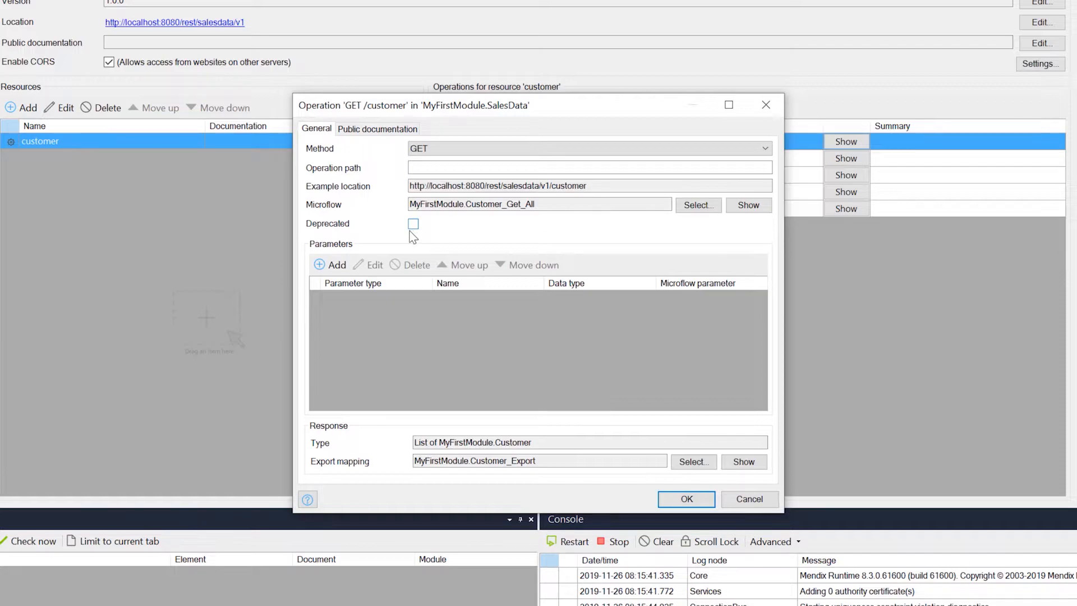
mouse_move(405, 467)
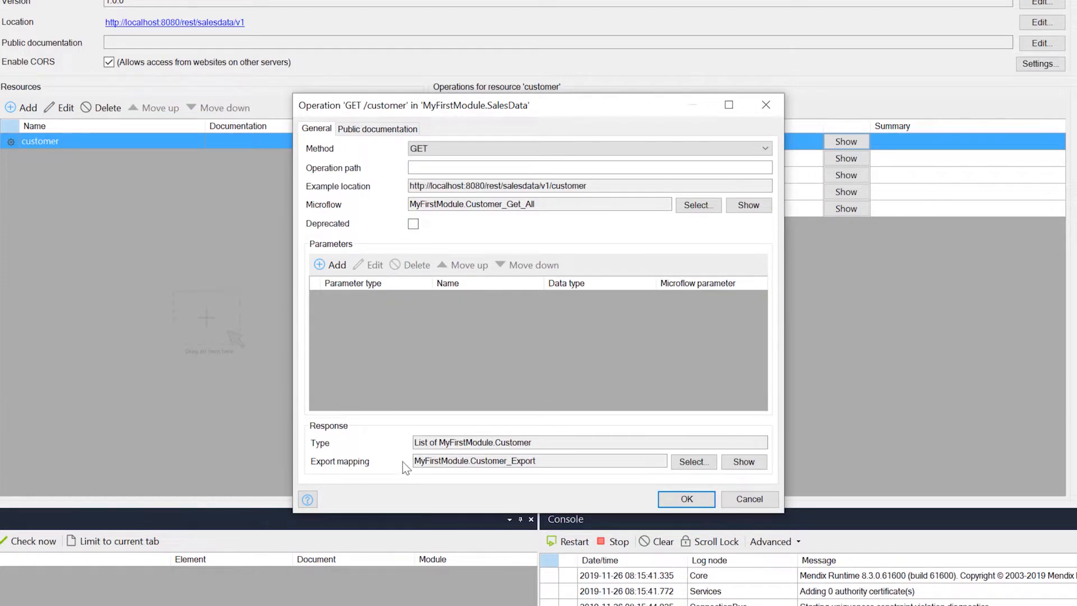
mouse_move(581, 478)
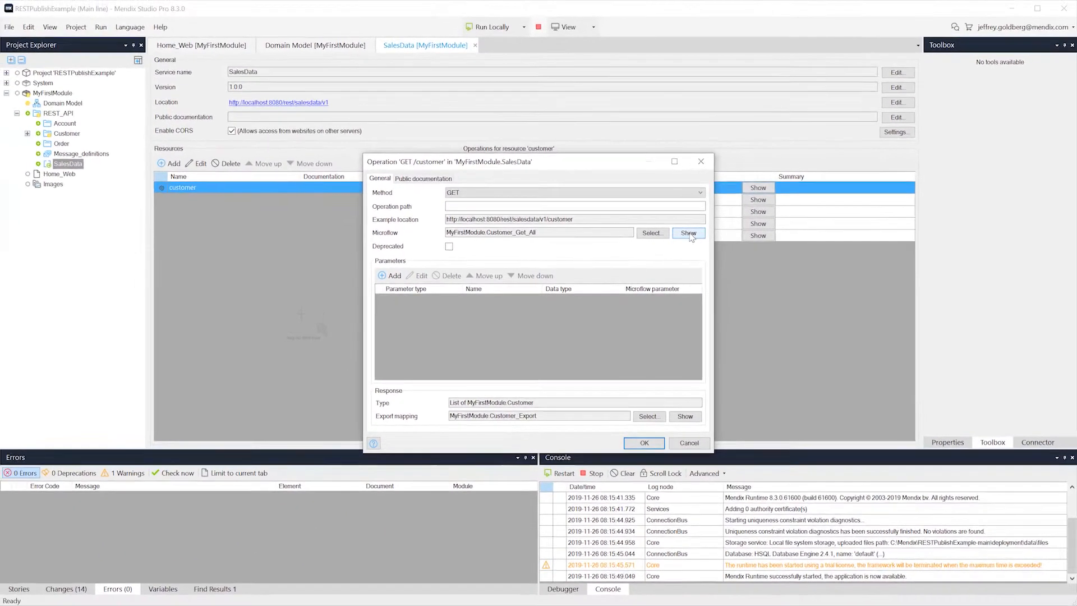
click(688, 232)
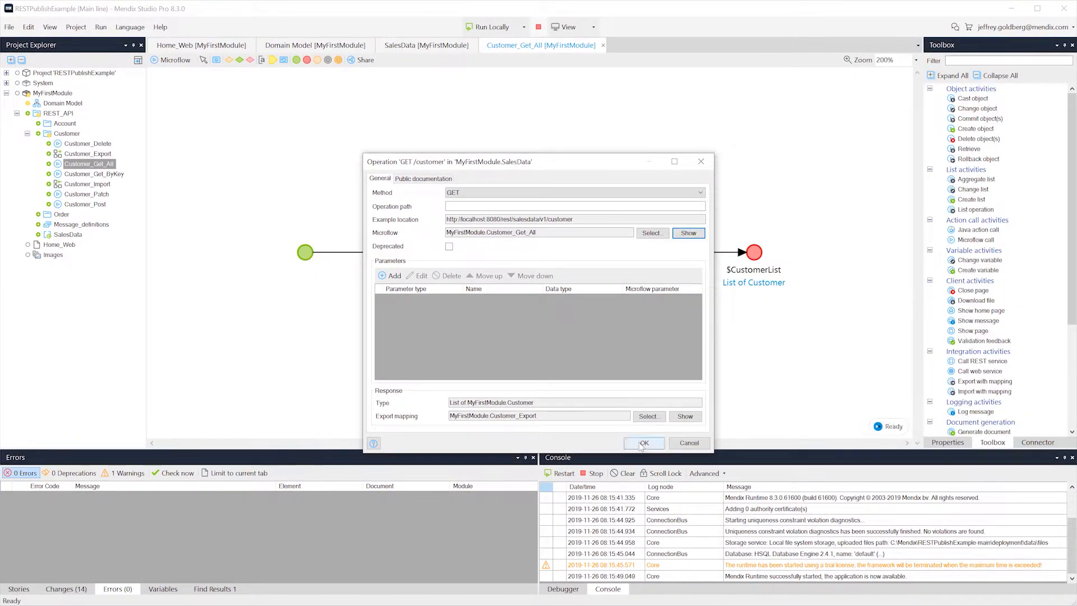
click(643, 443)
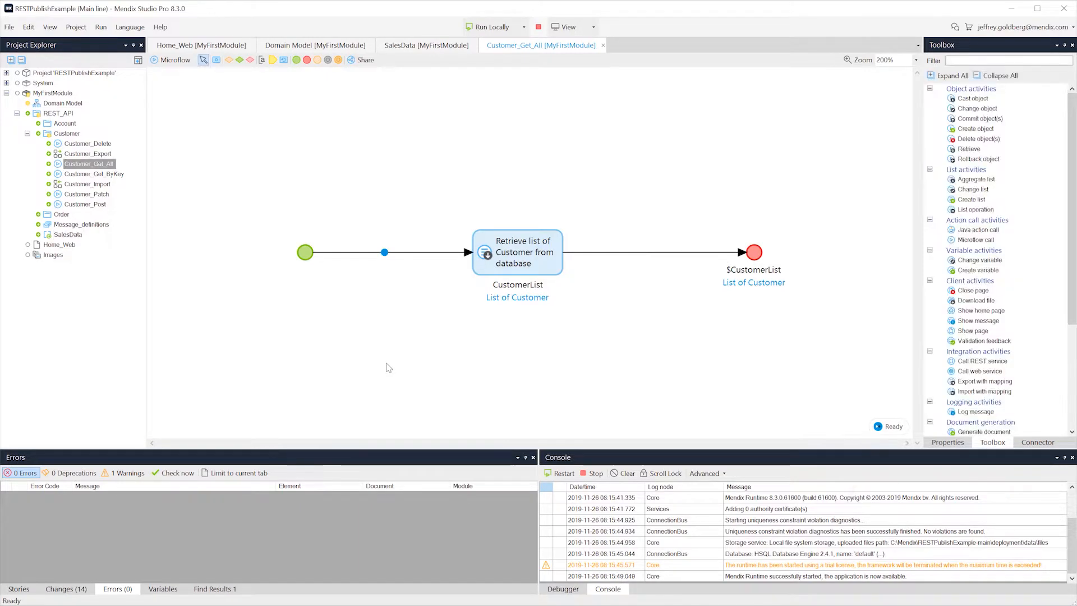
click(425, 45)
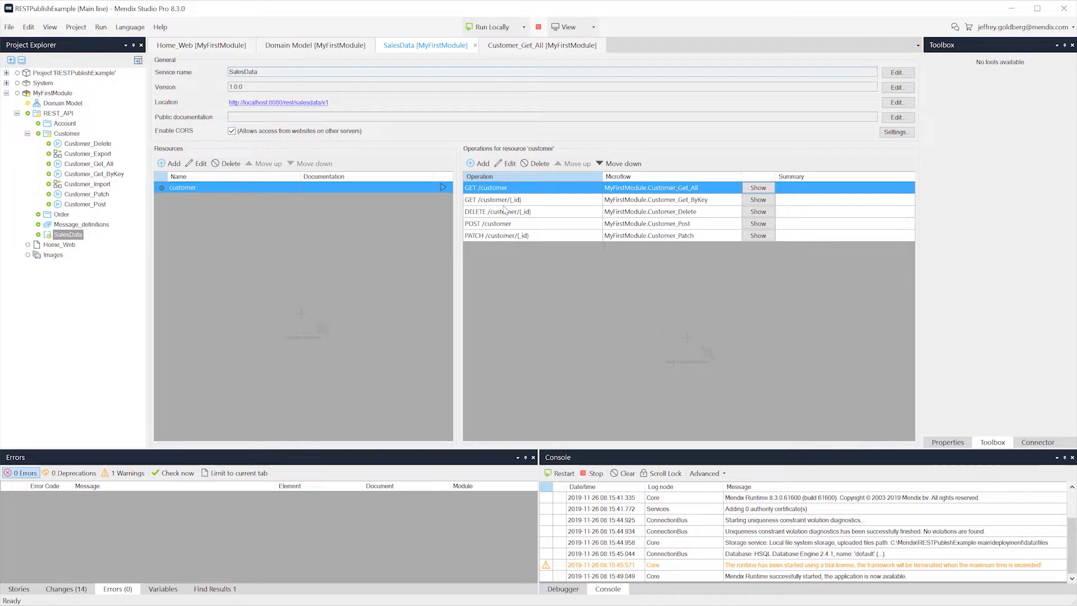
Inspect the Customer_Export mapping for GET /customer, then return to SalesData.
double_click(487, 187)
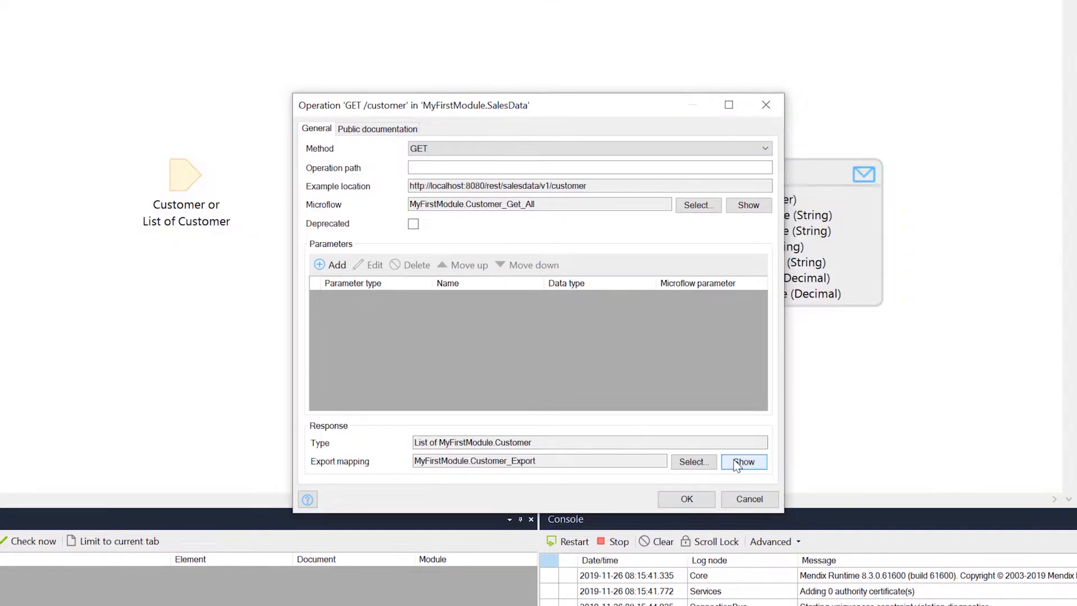
mouse_move(685, 499)
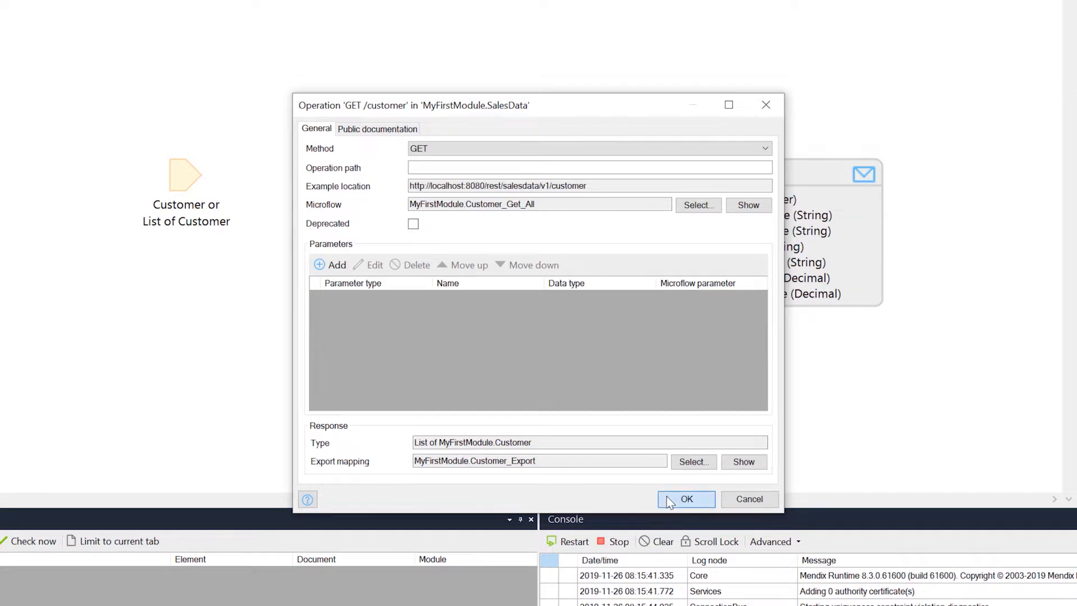
click(686, 499)
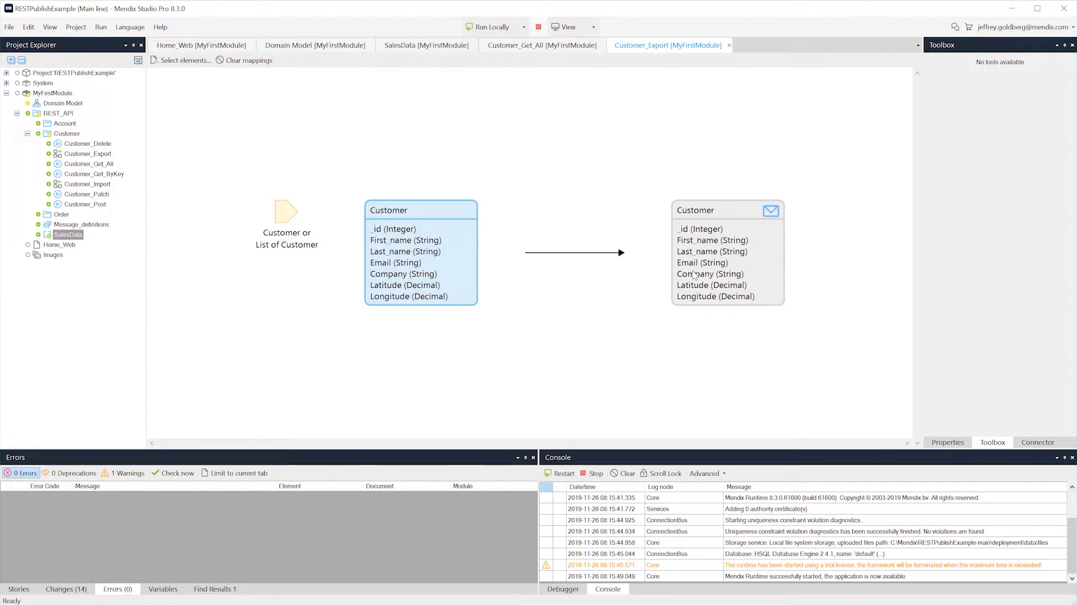
click(89, 153)
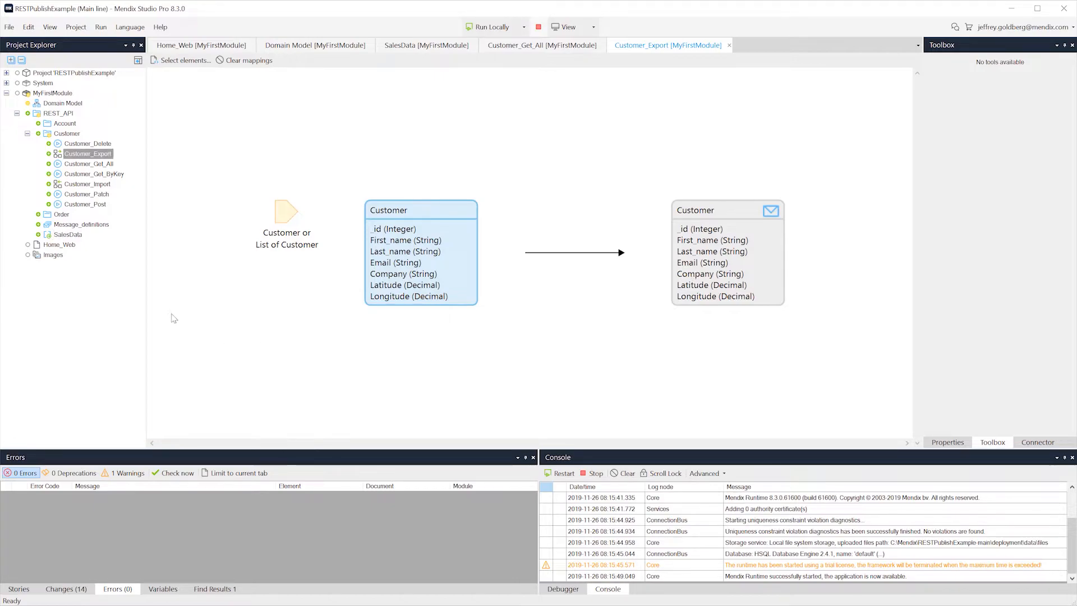
click(425, 45)
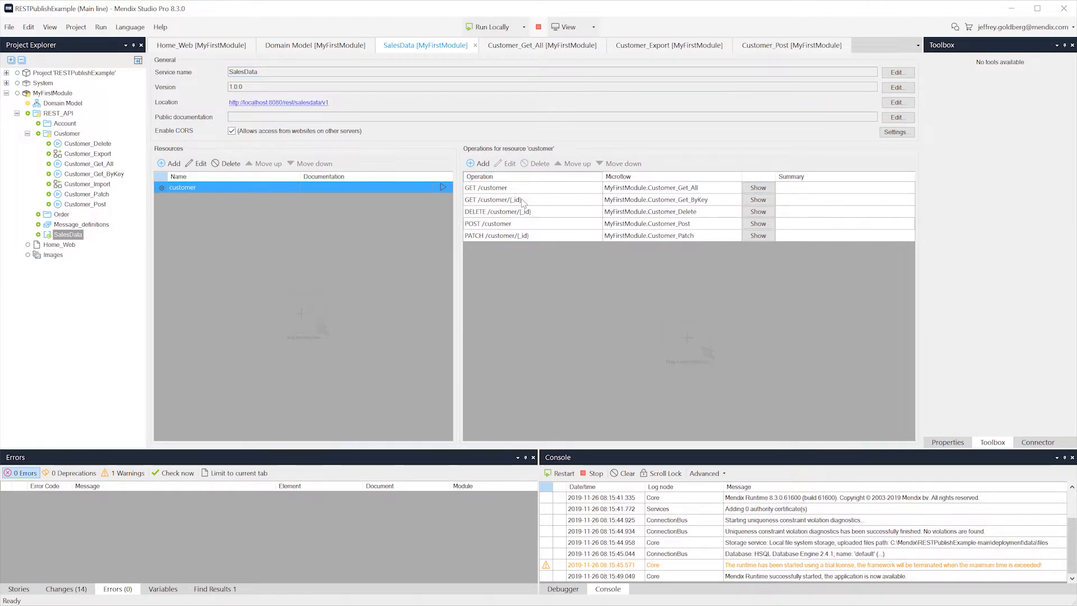
Check the _id path parameter and Customer_Get_ByKey microflow, then return to SalesData.
double_click(494, 199)
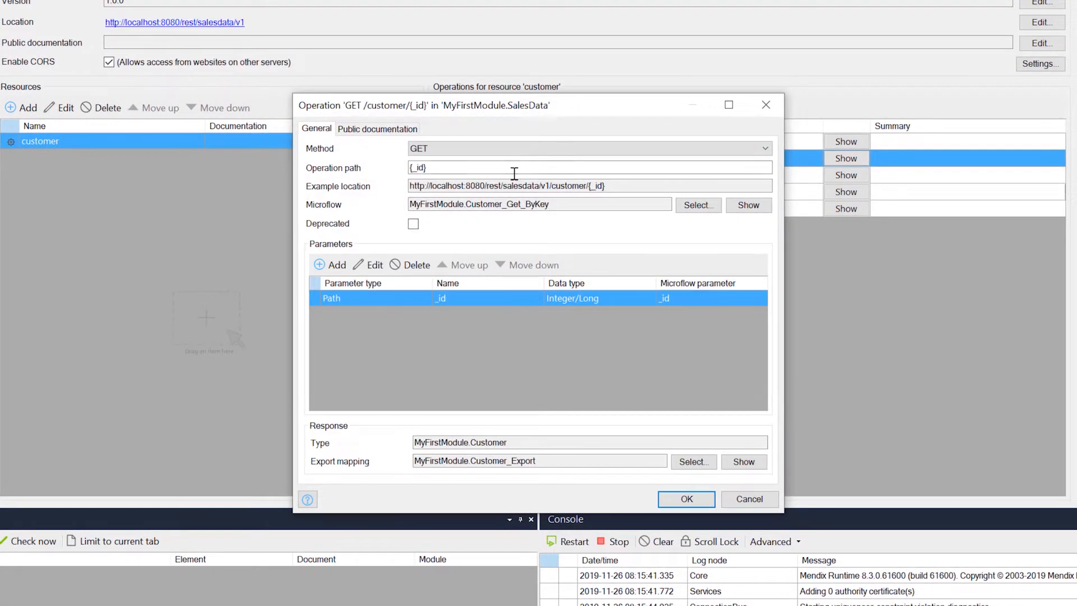
click(588, 167)
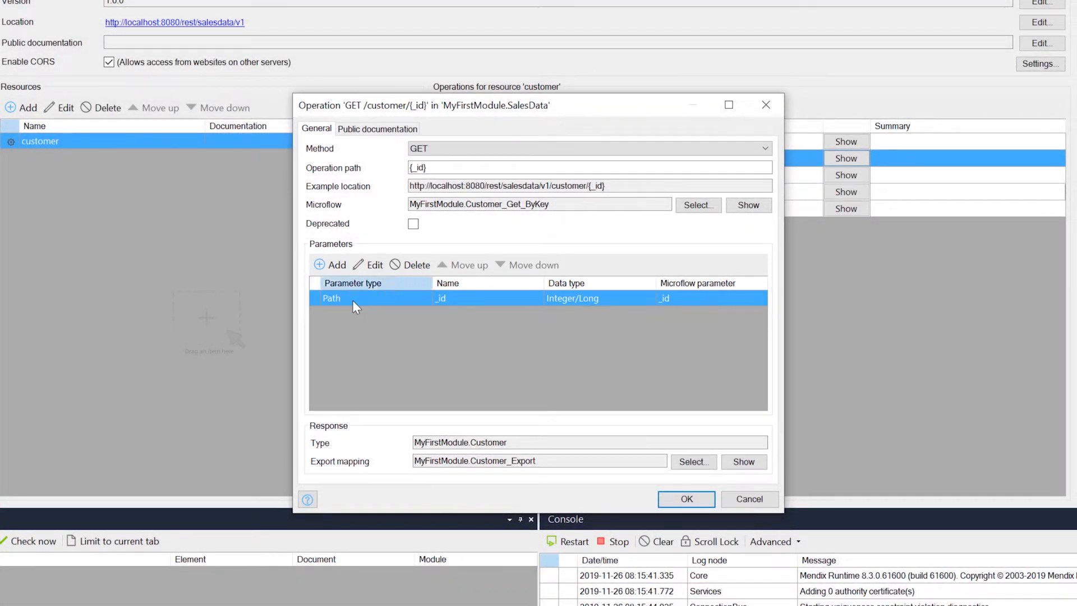
mouse_move(680, 439)
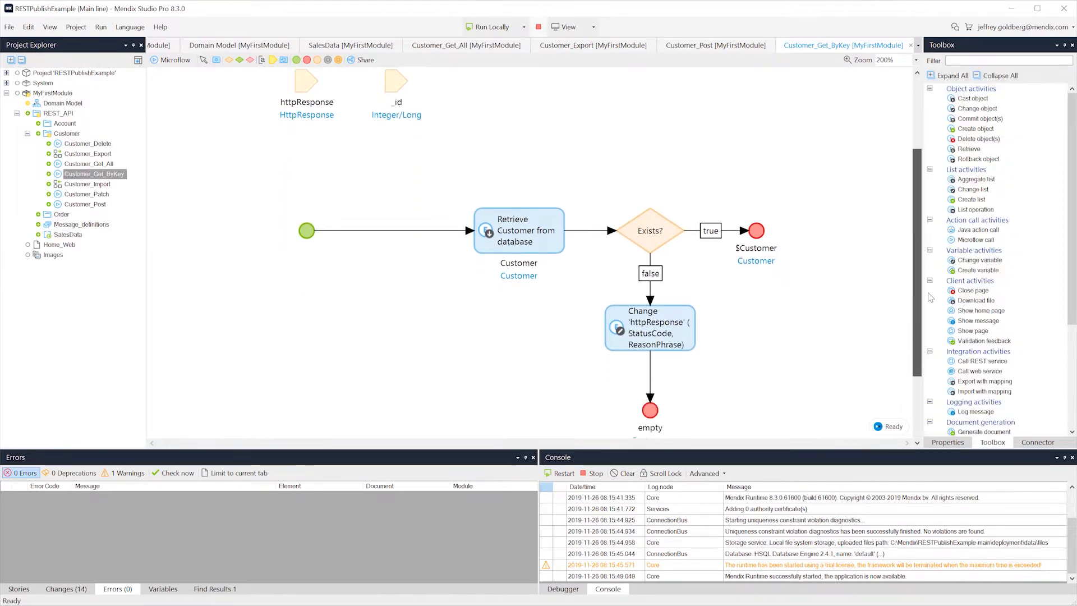
scroll(up, 3)
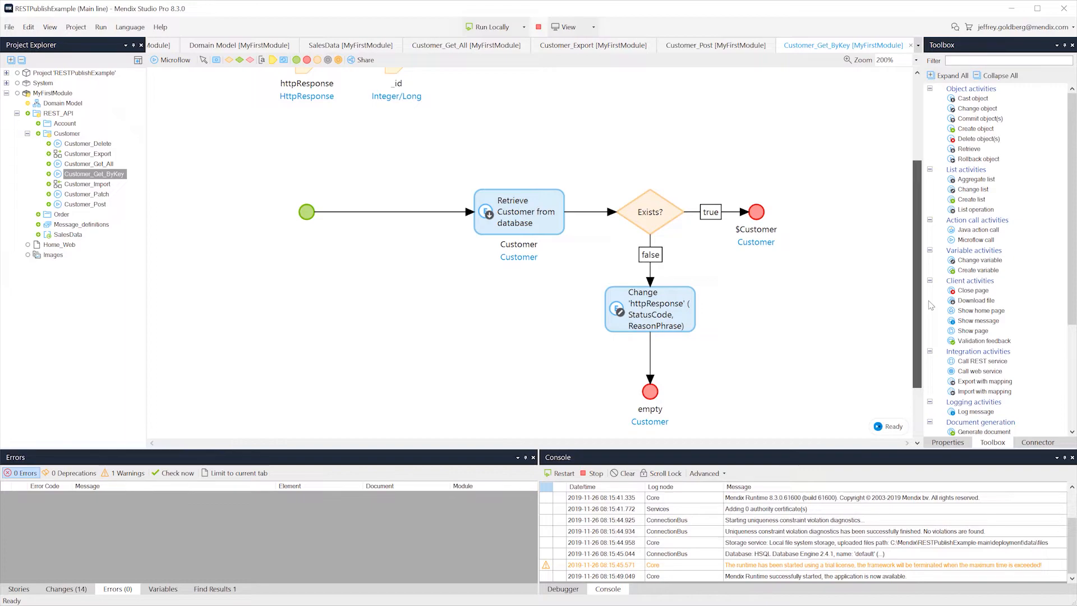
click(350, 45)
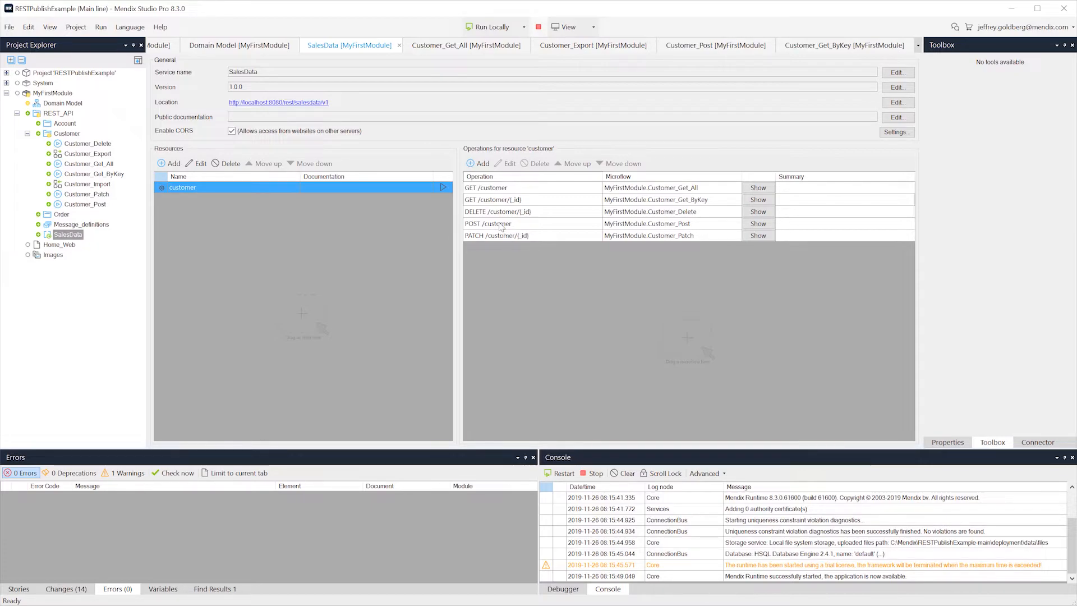
Open the Customer_Post microflow and inspect its LocationHeader creation activity.
double_click(487, 223)
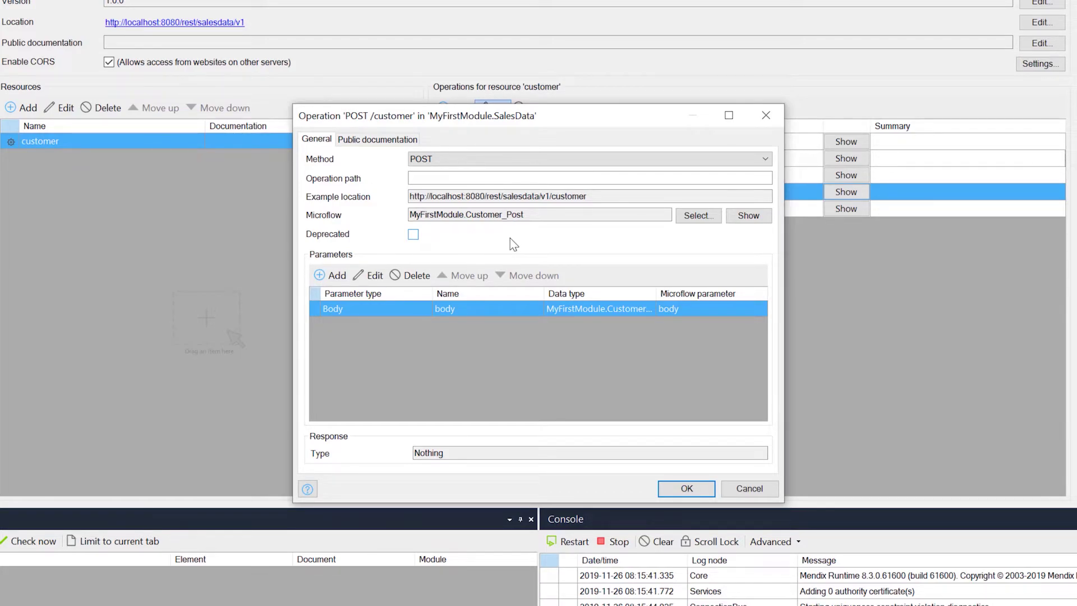
click(748, 215)
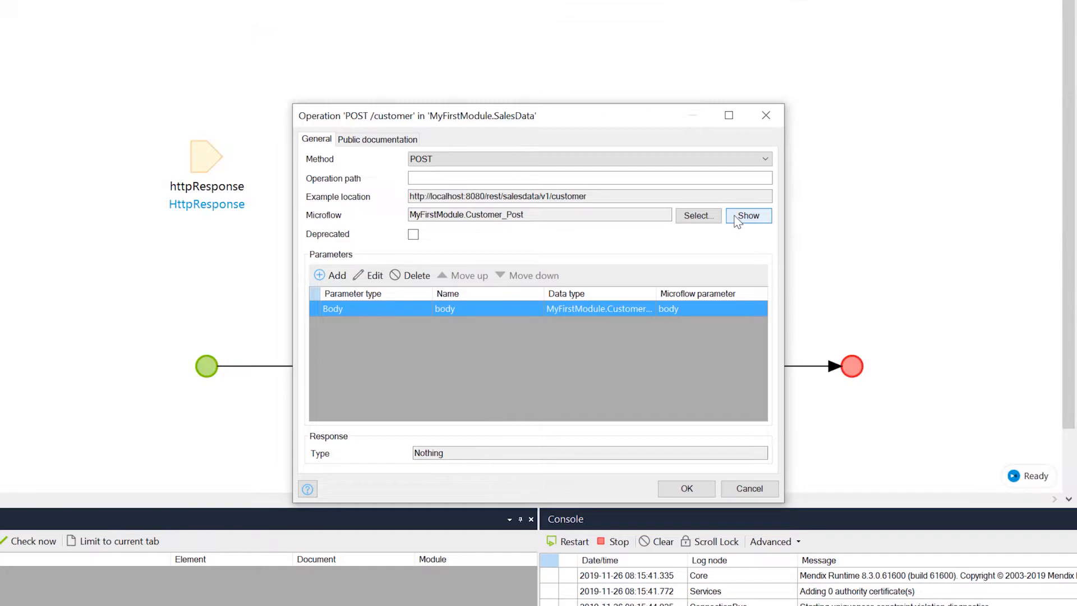
click(747, 215)
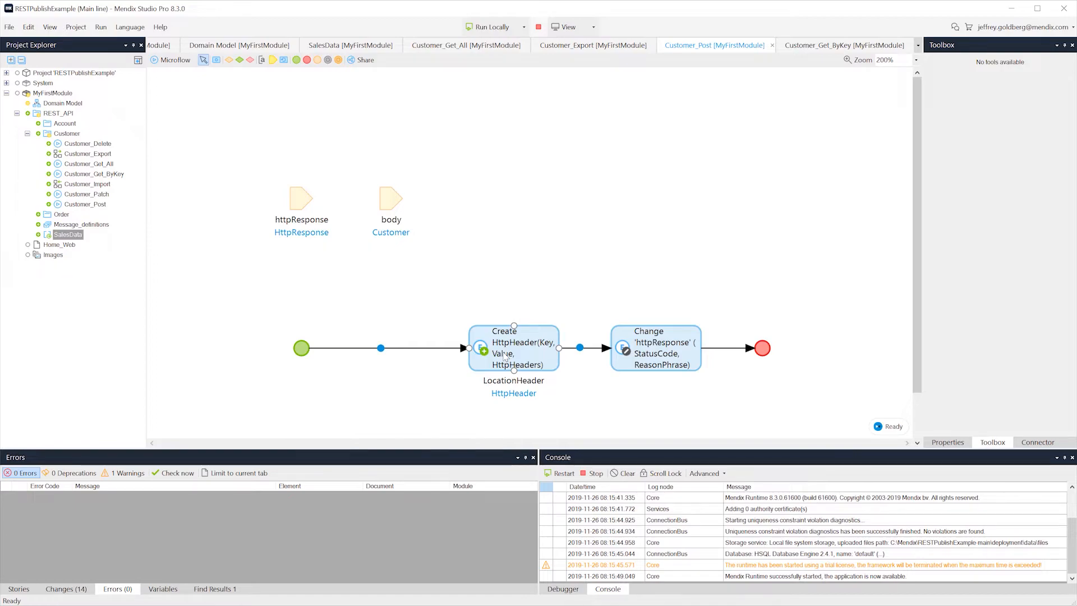
click(514, 348)
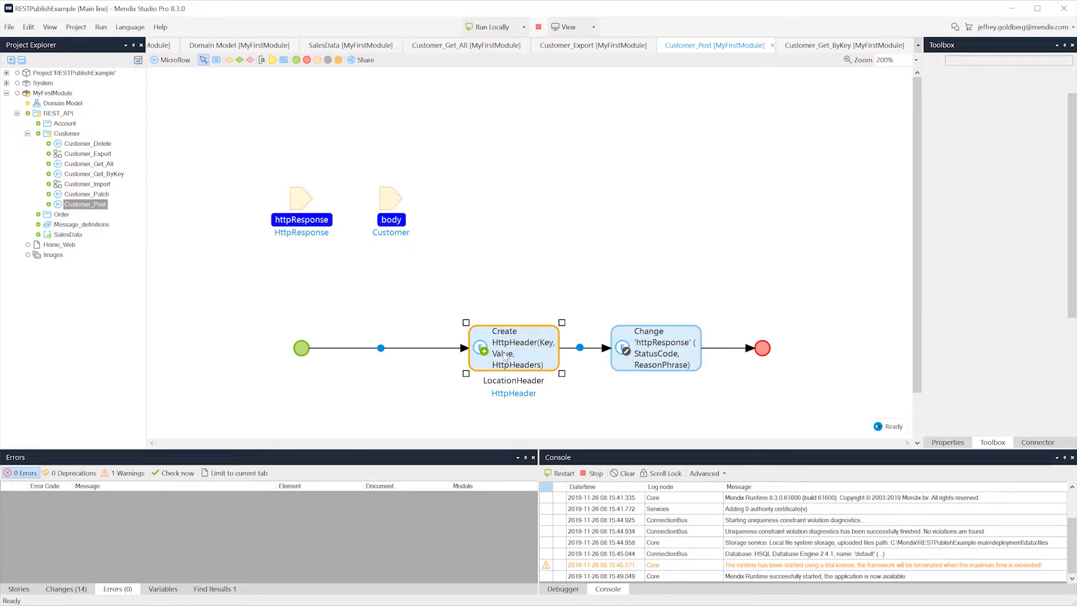
double_click(513, 348)
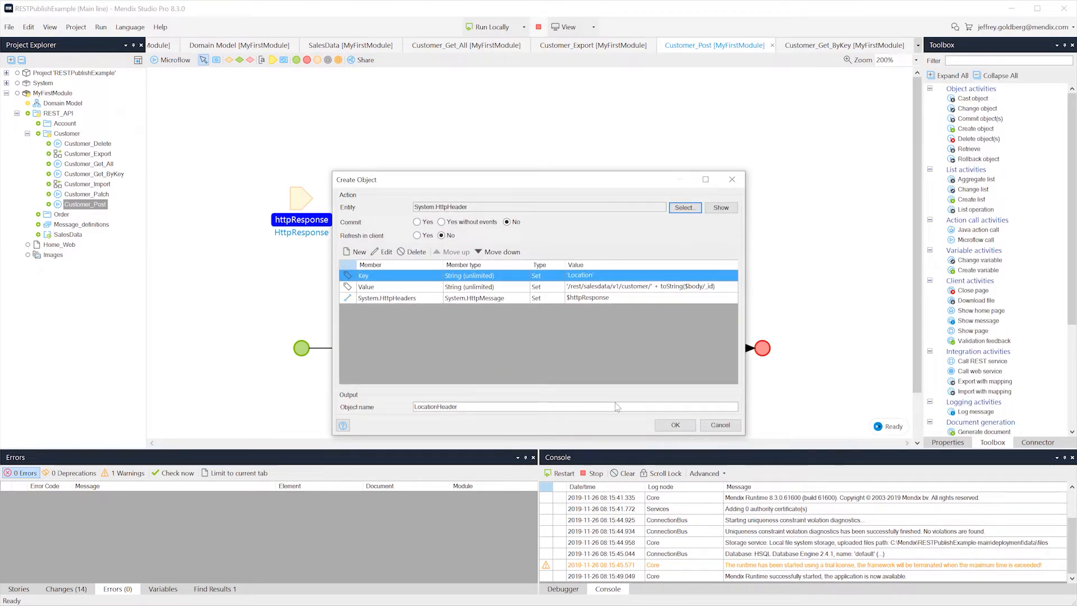
mouse_move(720, 424)
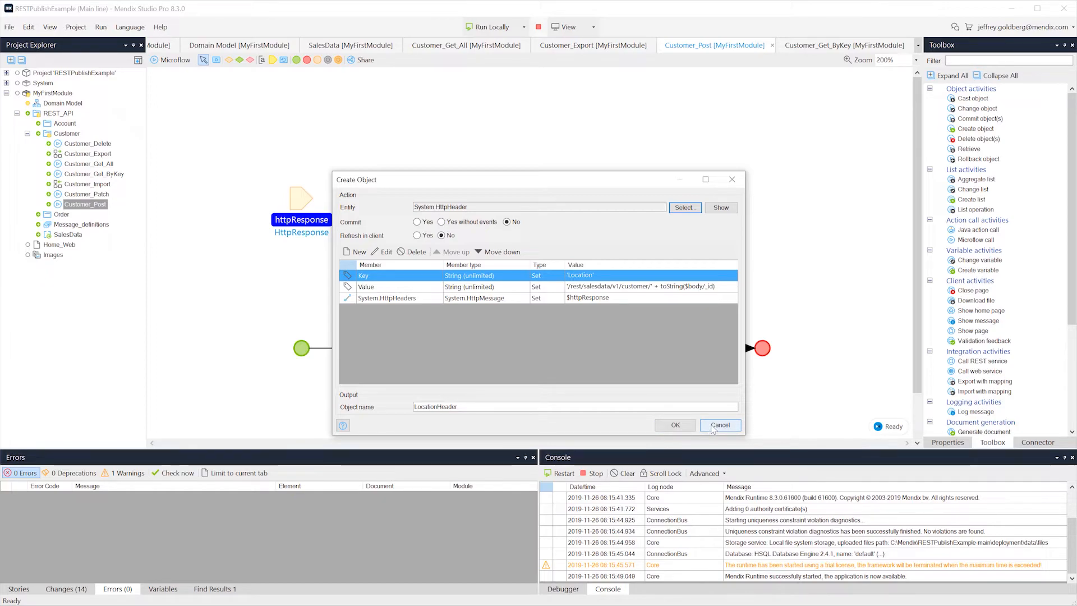
click(720, 424)
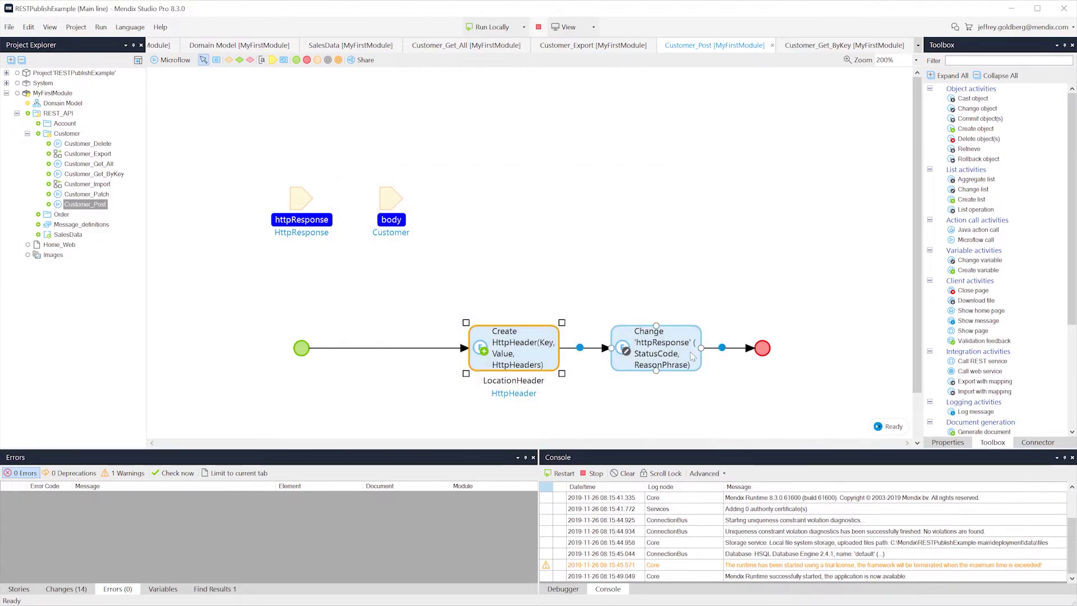
Inspect the 201 Created response change, then return to SalesData operations.
double_click(655, 348)
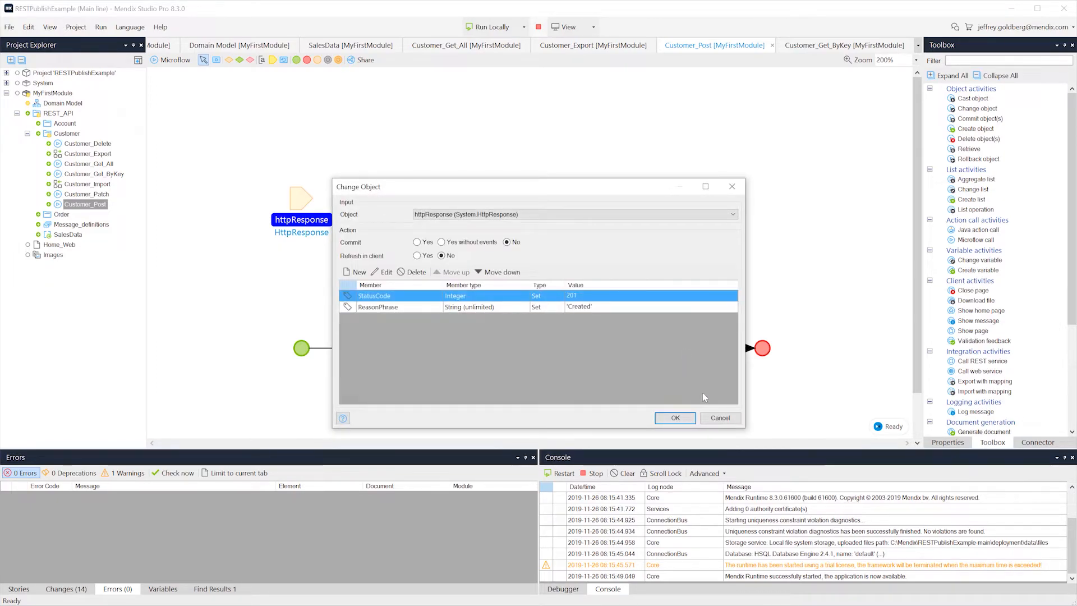
mouse_move(716, 414)
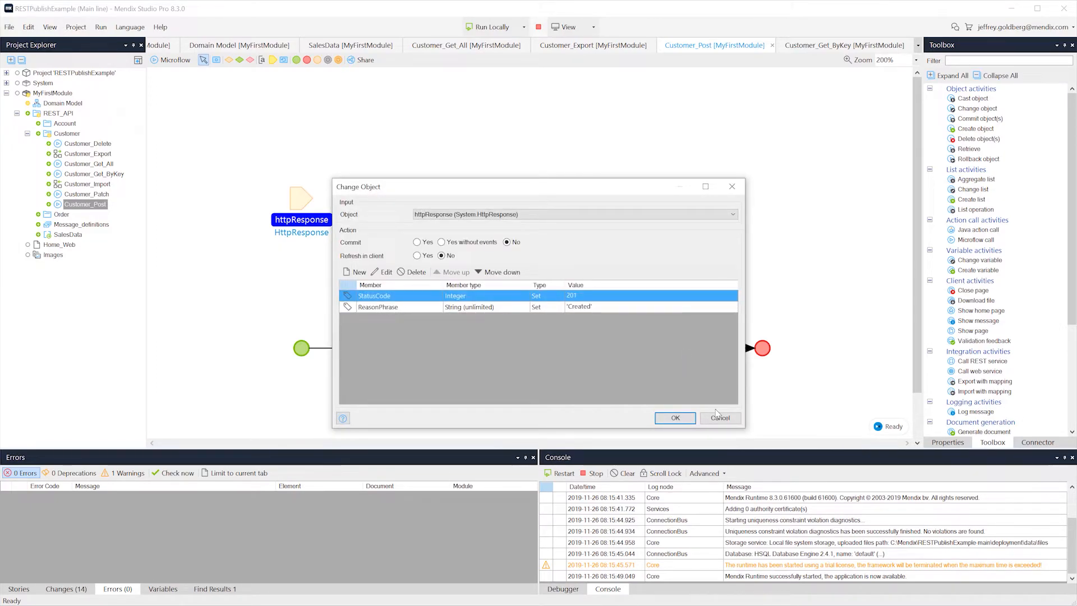
click(674, 418)
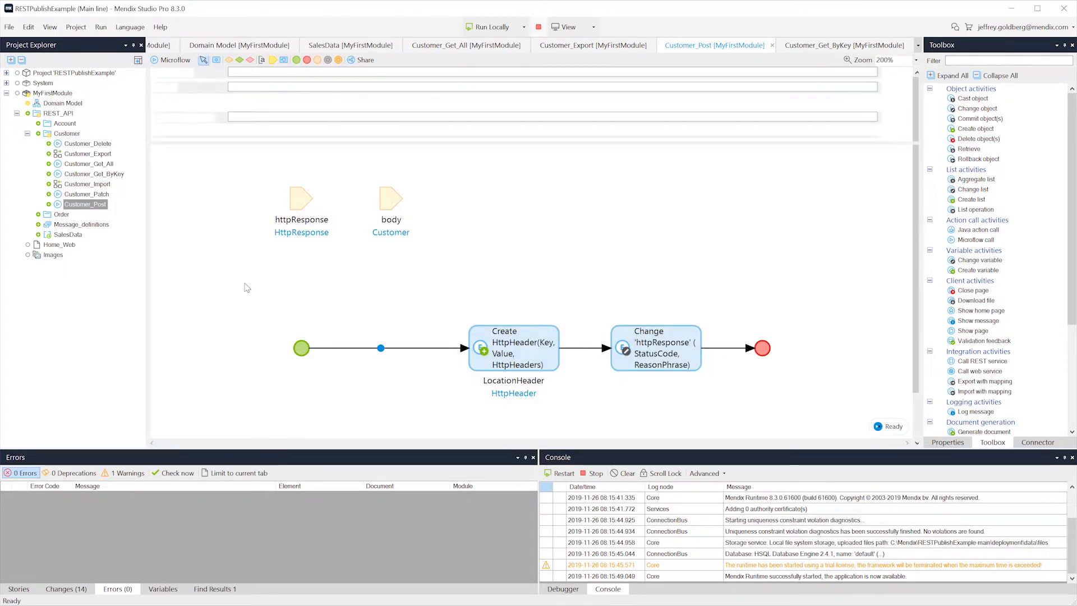
click(350, 46)
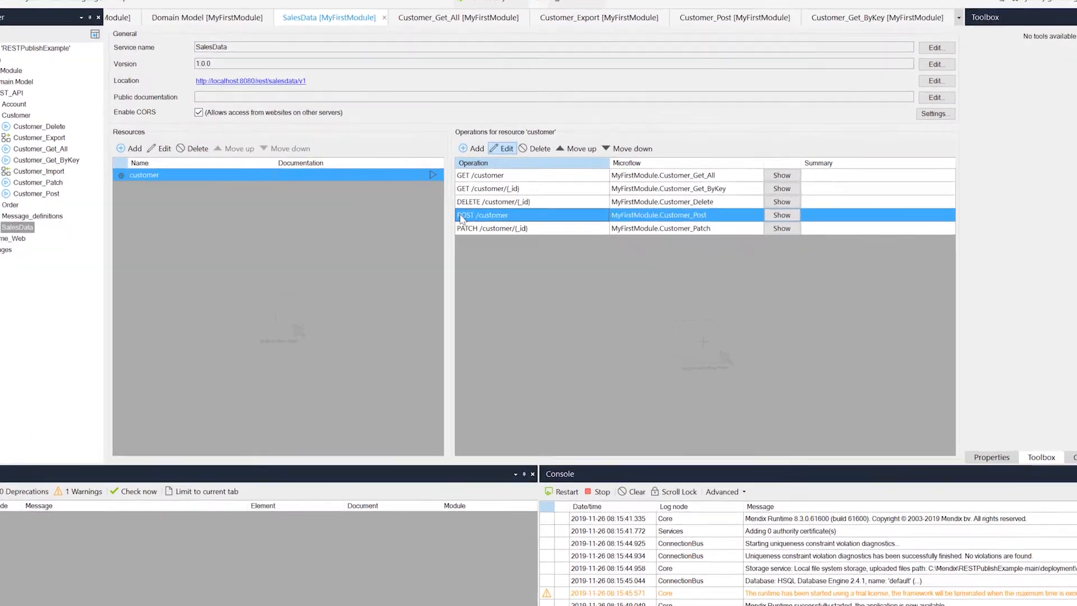
Review the POST body parameter's Object type and microflow parameter, then show Customer_Import.
click(501, 148)
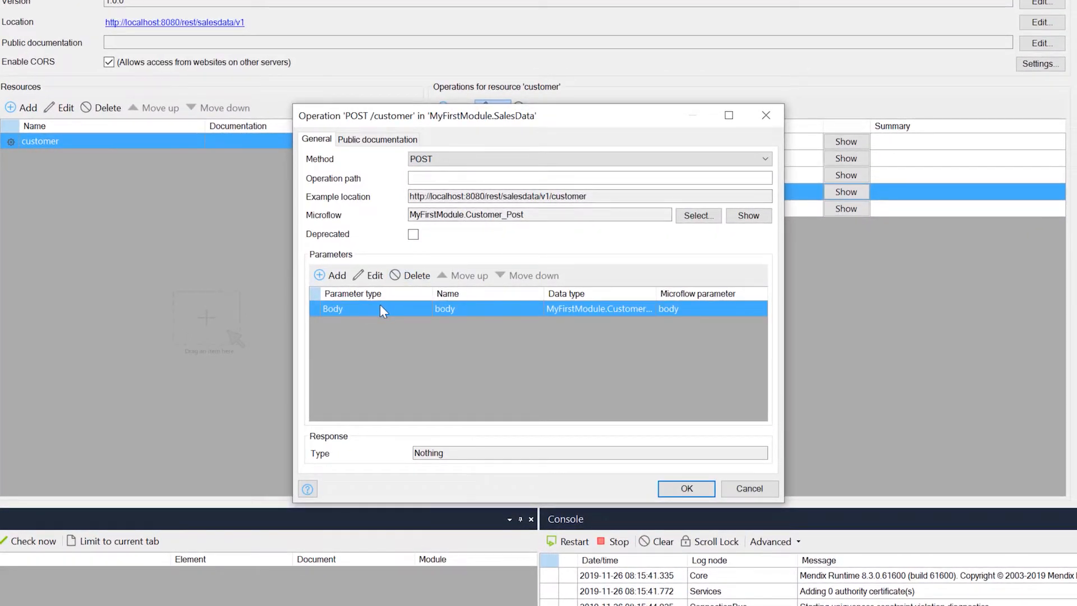
double_click(444, 308)
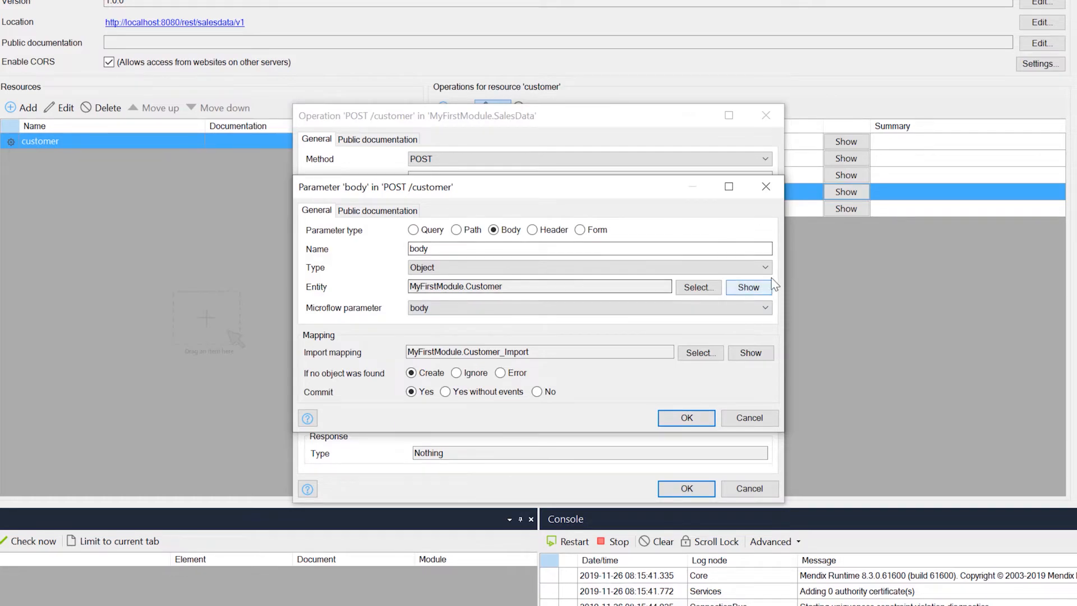
mouse_move(774, 276)
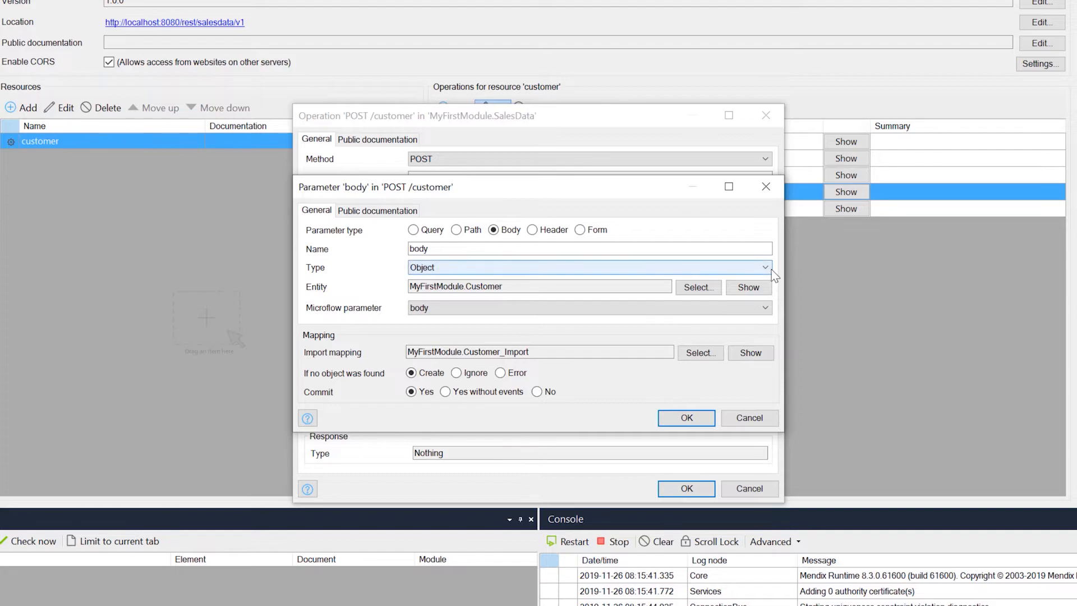
click(762, 267)
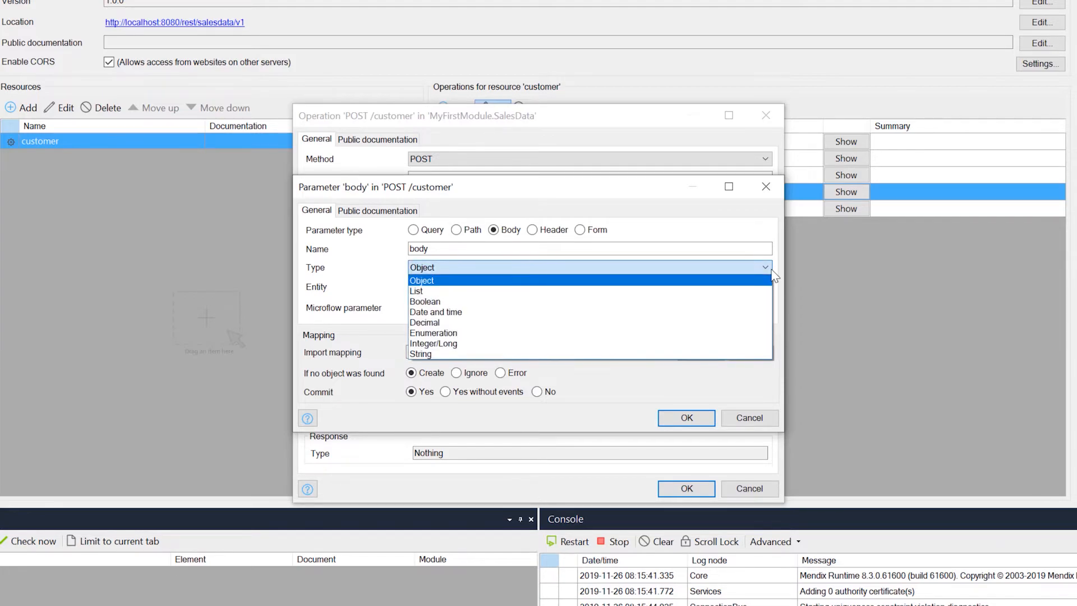
click(421, 280)
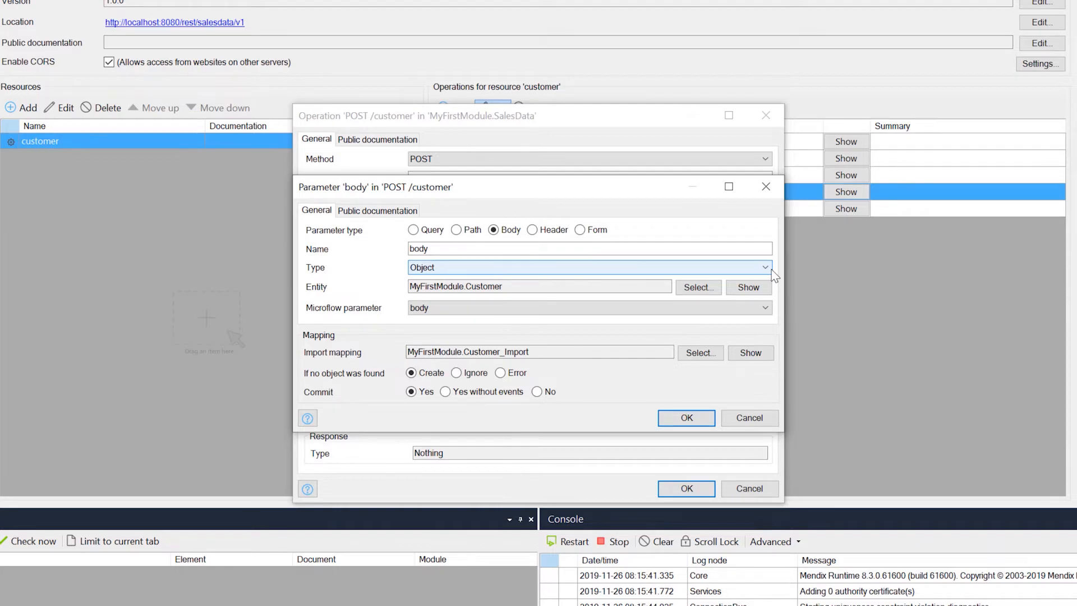
mouse_move(755, 302)
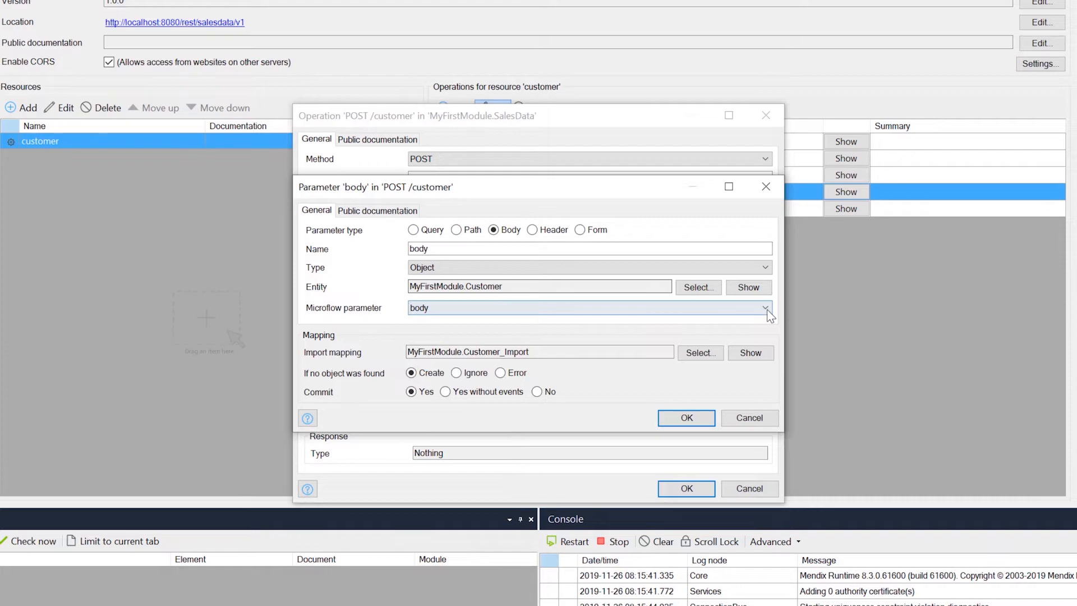
click(764, 308)
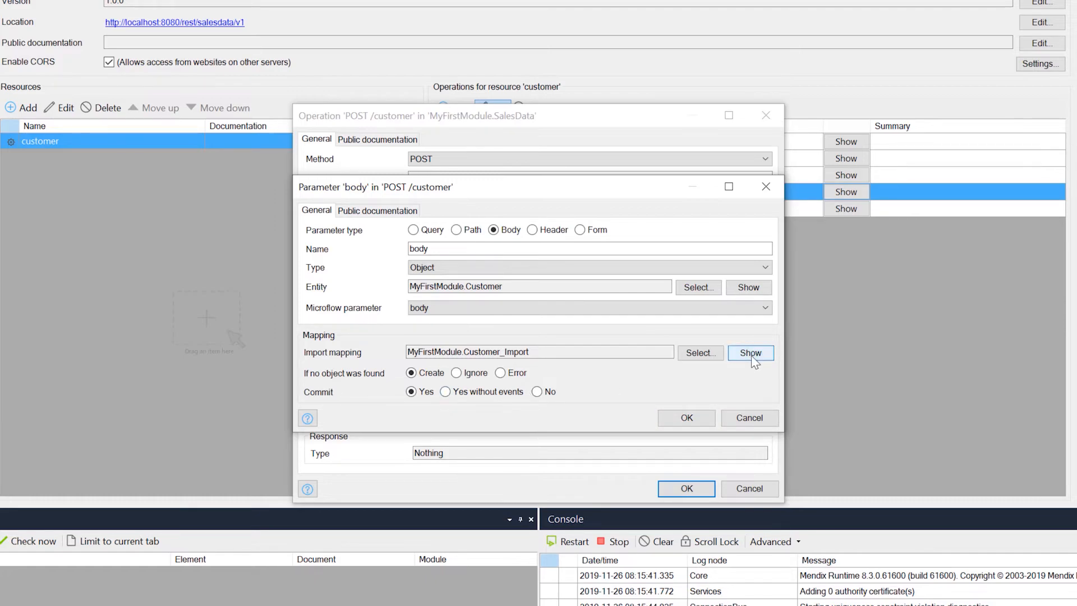
click(685, 417)
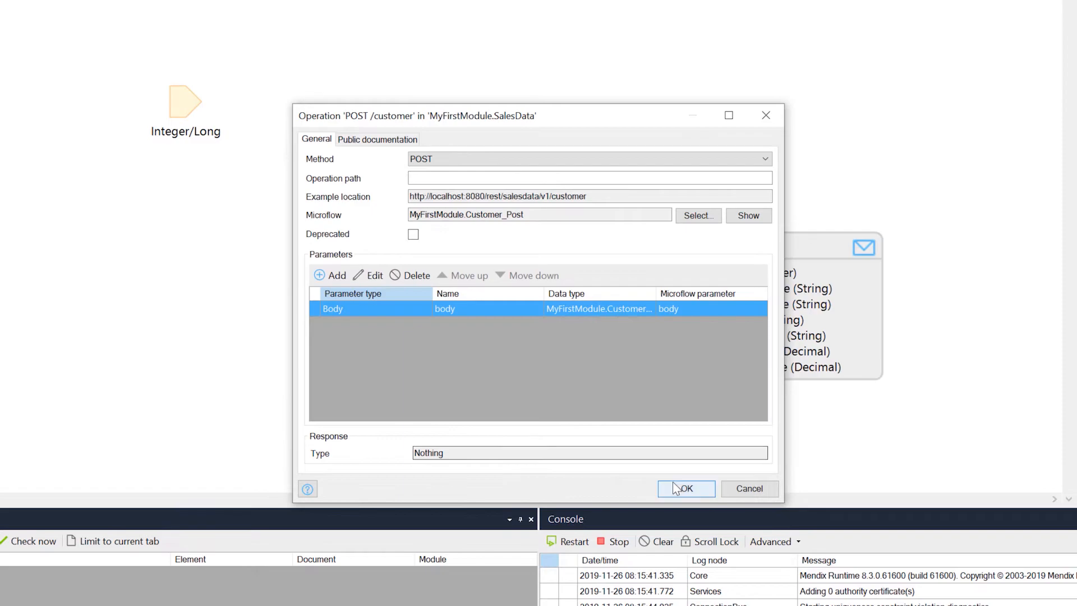
Review how Customer_Import finds existing Customer objects by the _id key.
click(685, 489)
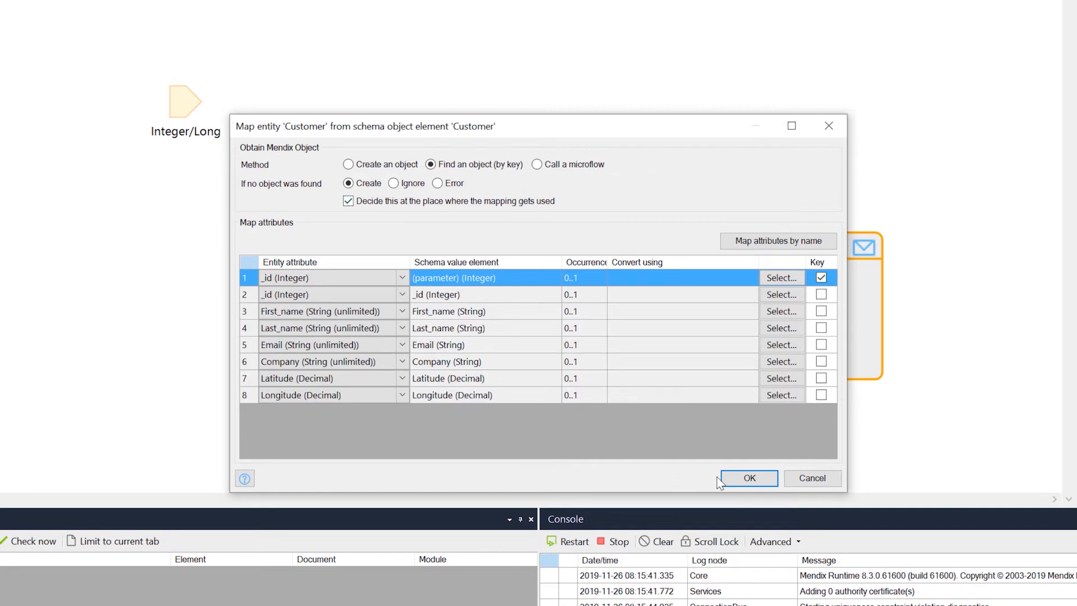
click(748, 478)
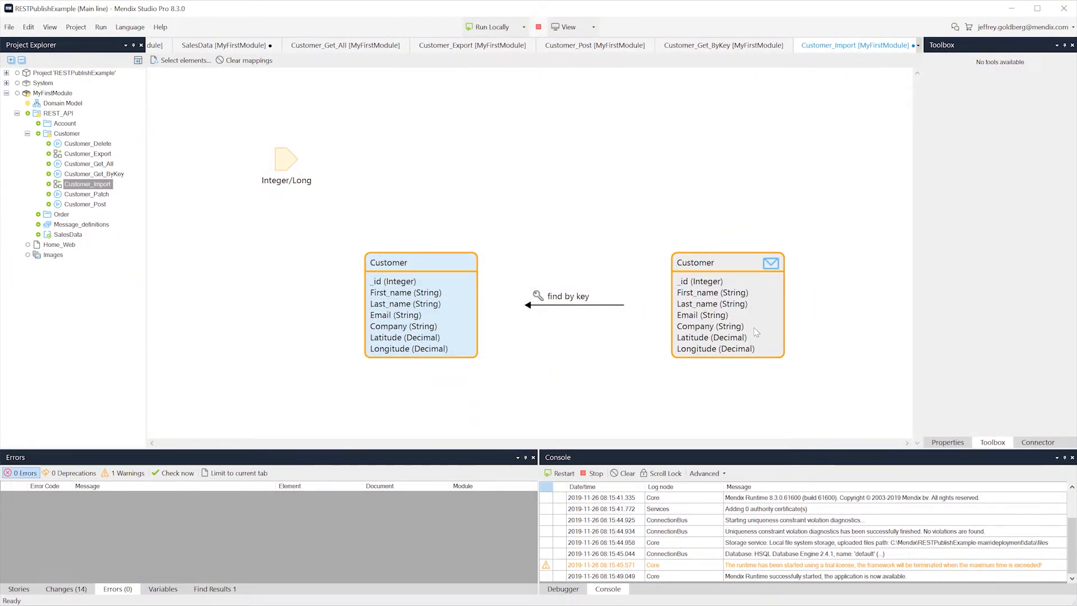
mouse_move(252, 242)
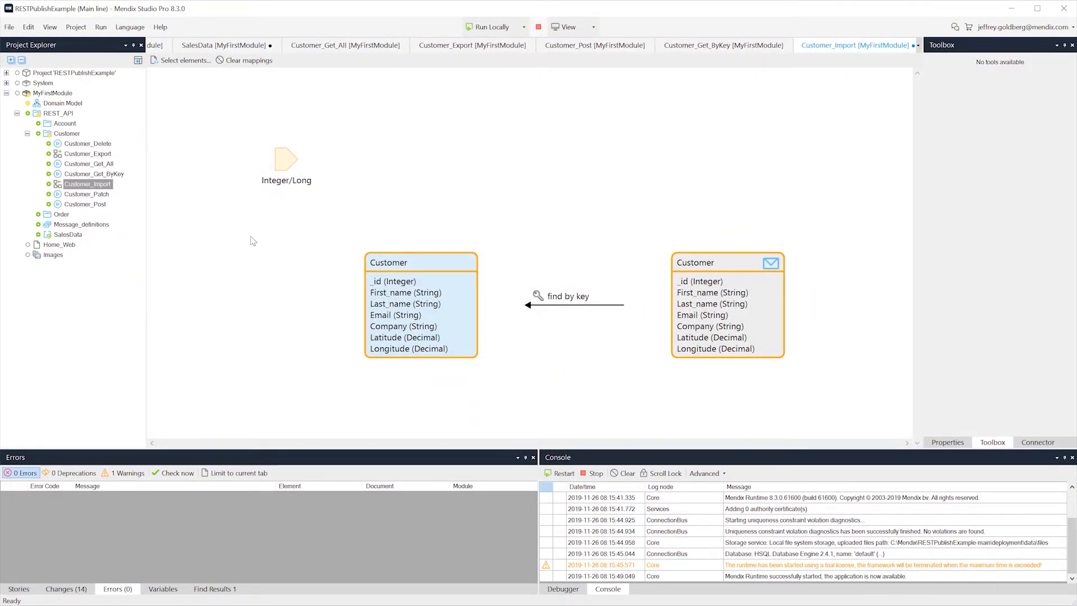
Inspect the included attributes of the Customer entry in Message_definitions, then close it.
double_click(80, 223)
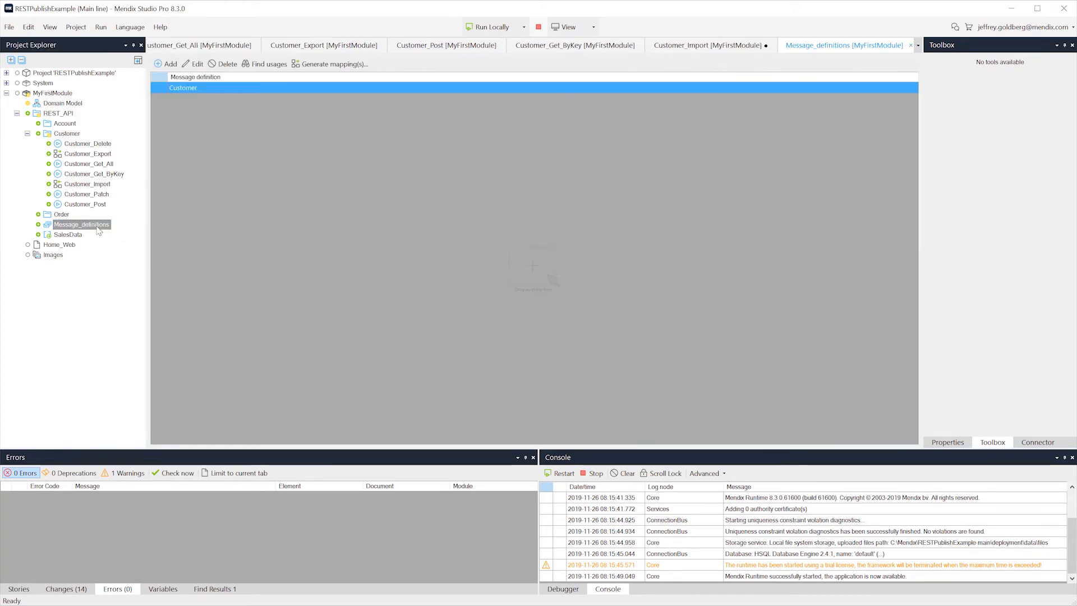
mouse_move(220, 98)
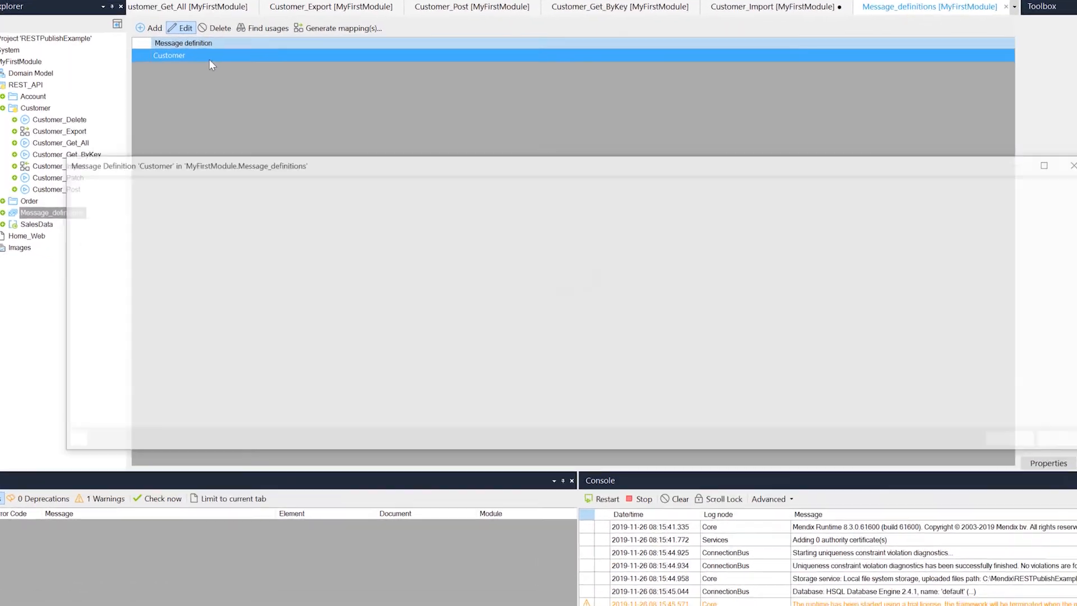
double_click(169, 55)
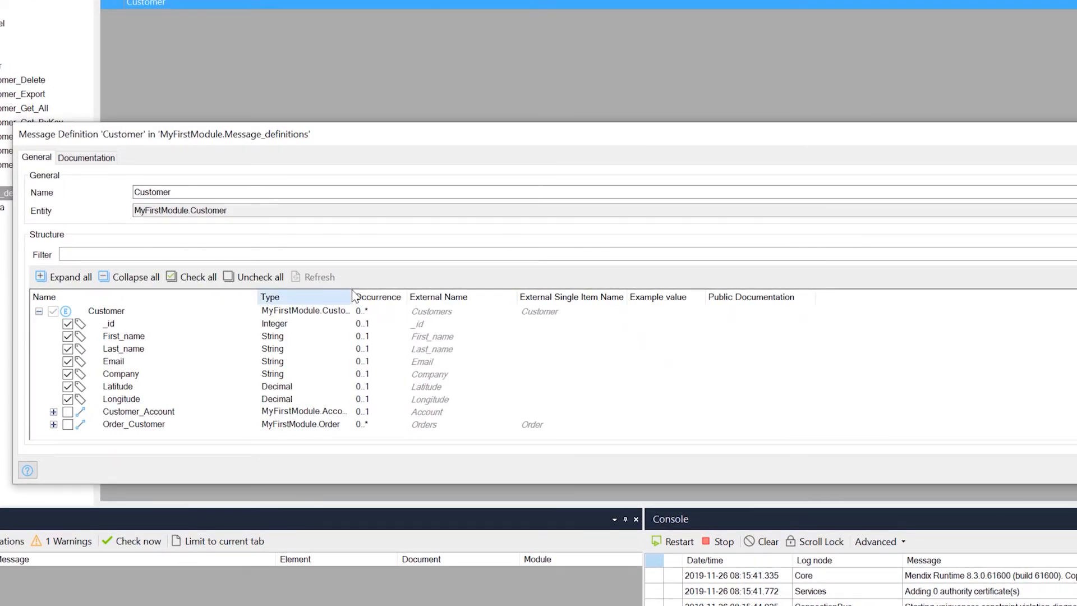
mouse_move(544, 371)
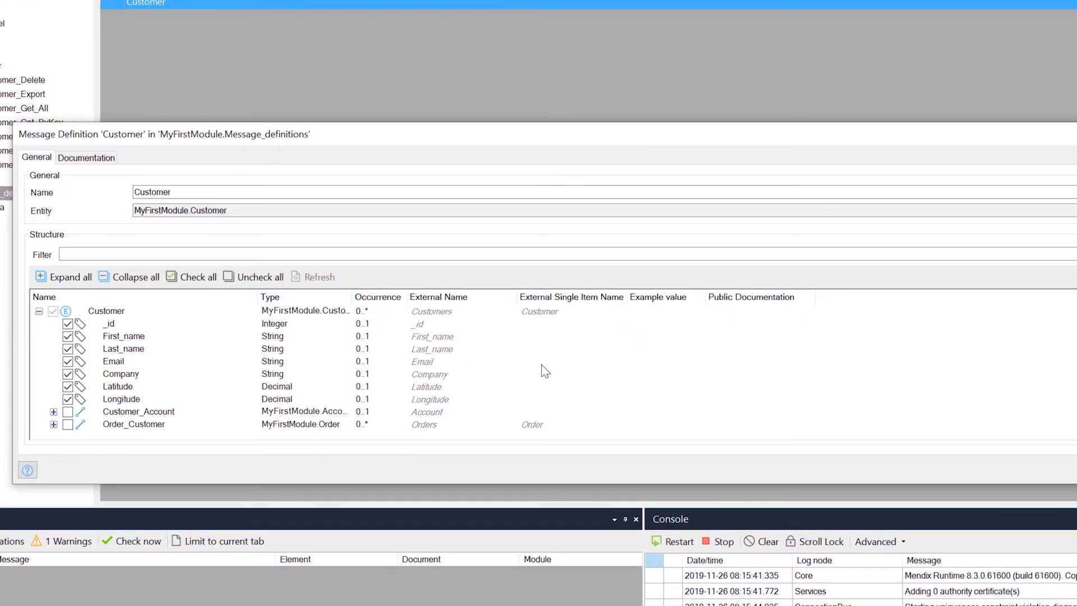
mouse_move(535, 361)
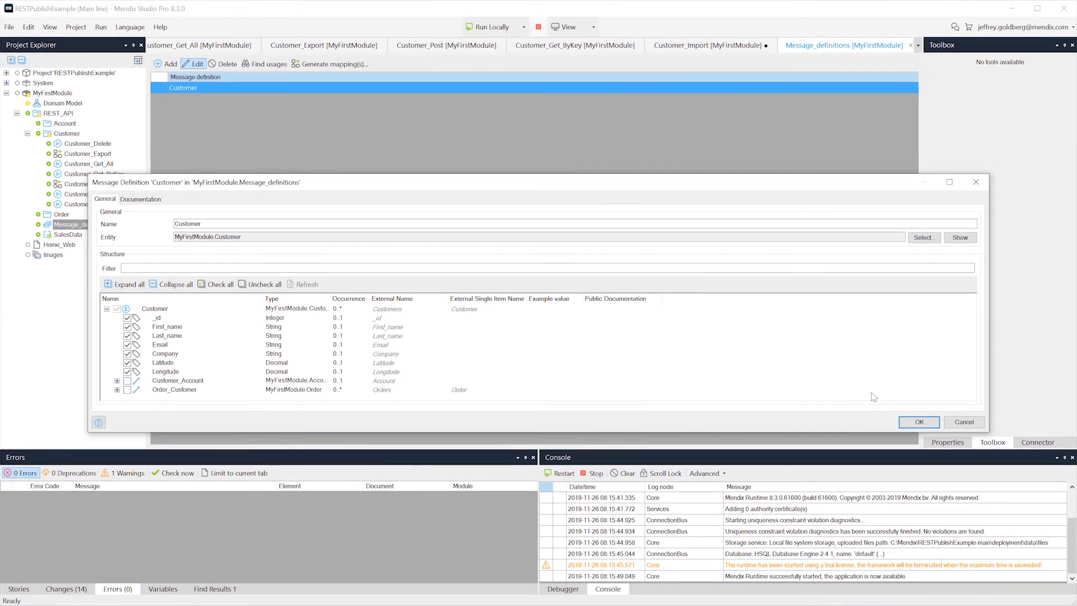
click(918, 422)
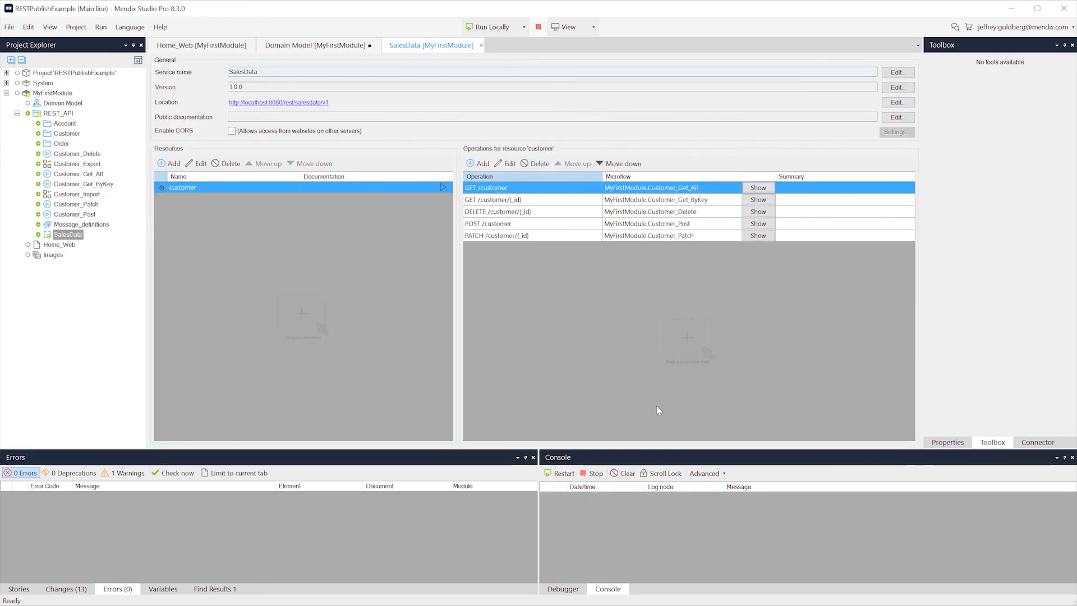